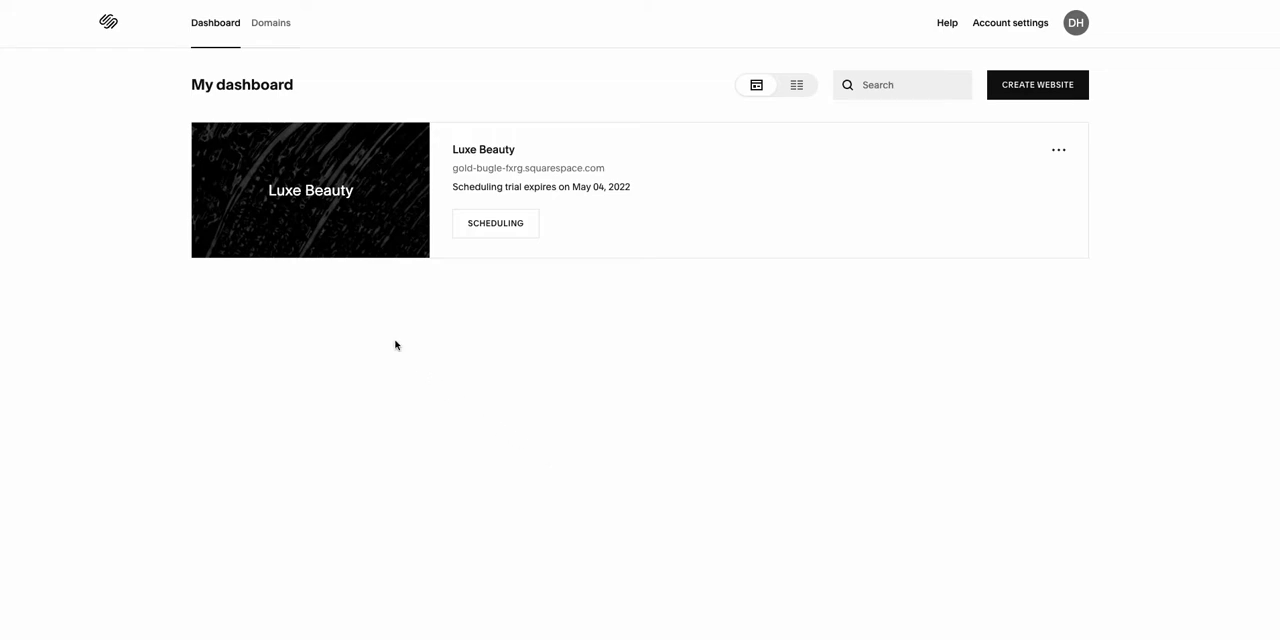
mouse_move(292, 191)
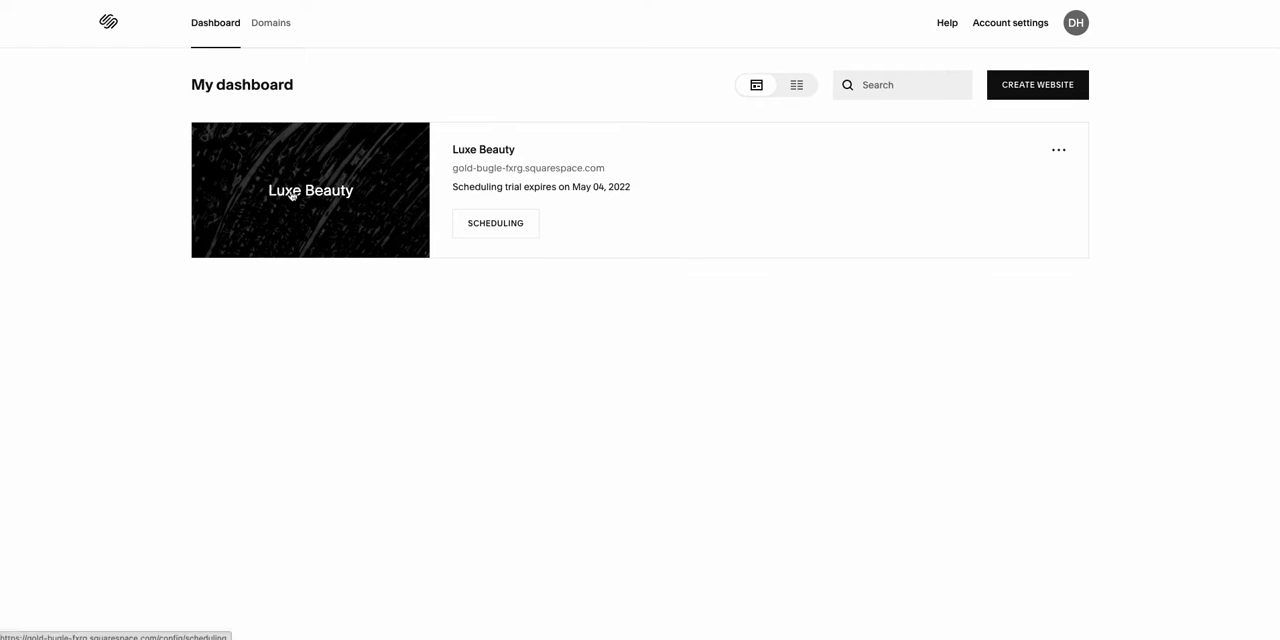
Open Scheduling for the Luxe Beauty site from the Squarespace dashboard.
click(495, 223)
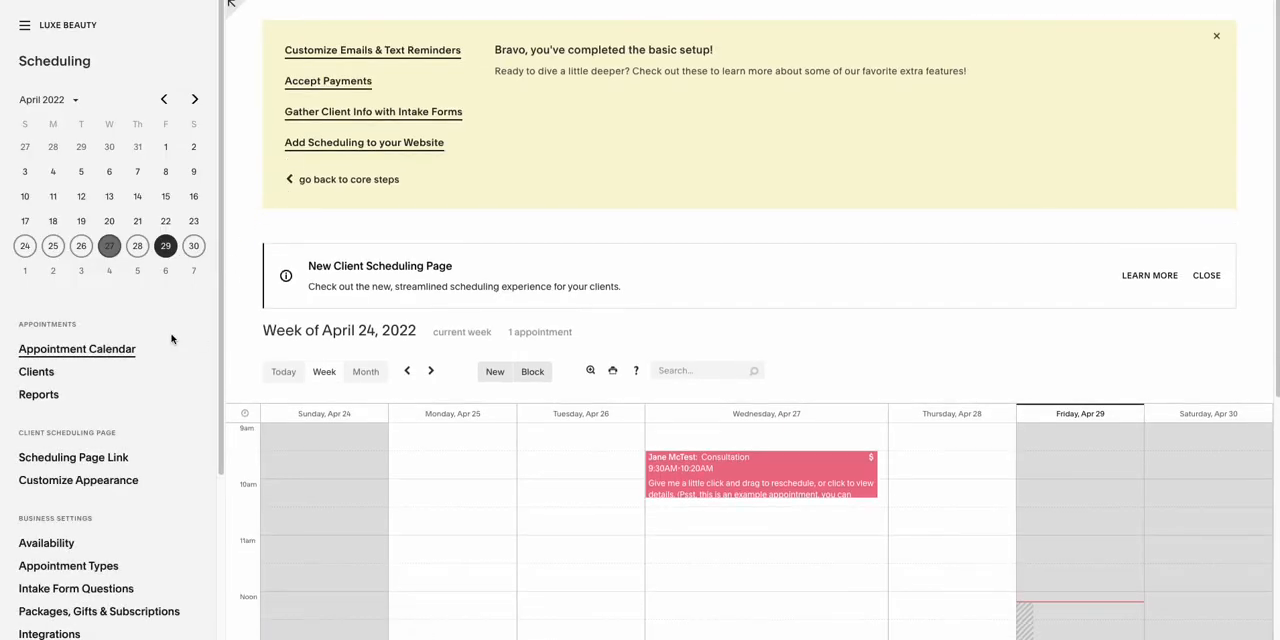
mouse_move(78, 480)
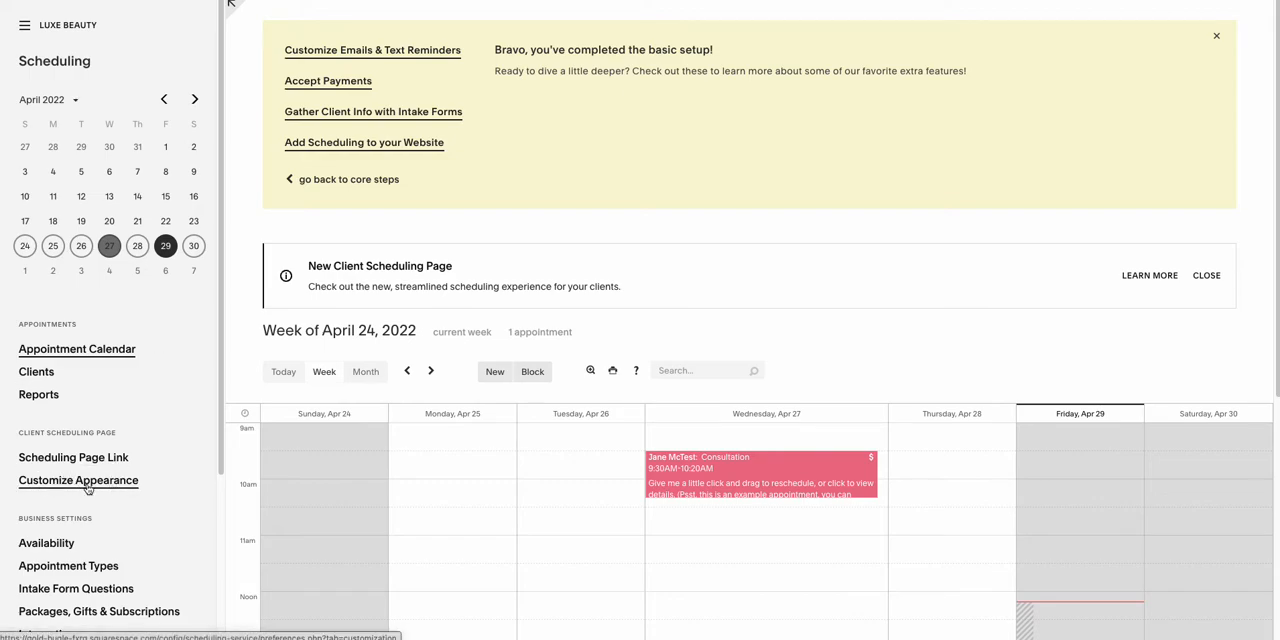
Open Customize Appearance under Client Scheduling Page in the sidebar.
click(78, 480)
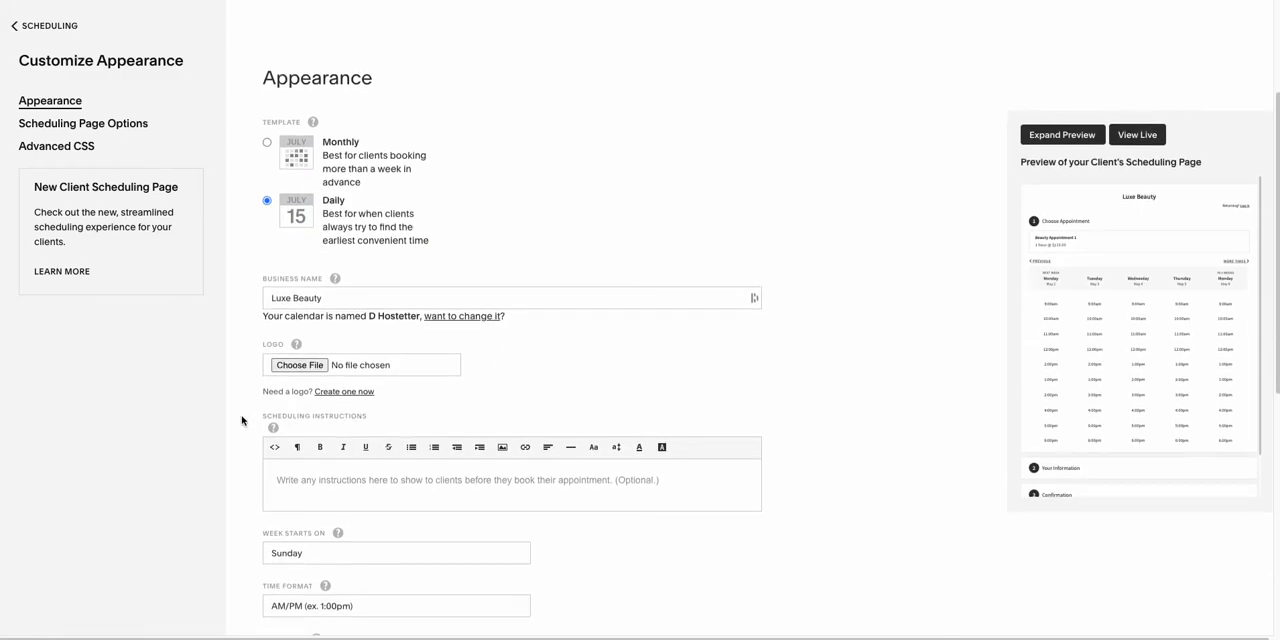
mouse_move(351, 421)
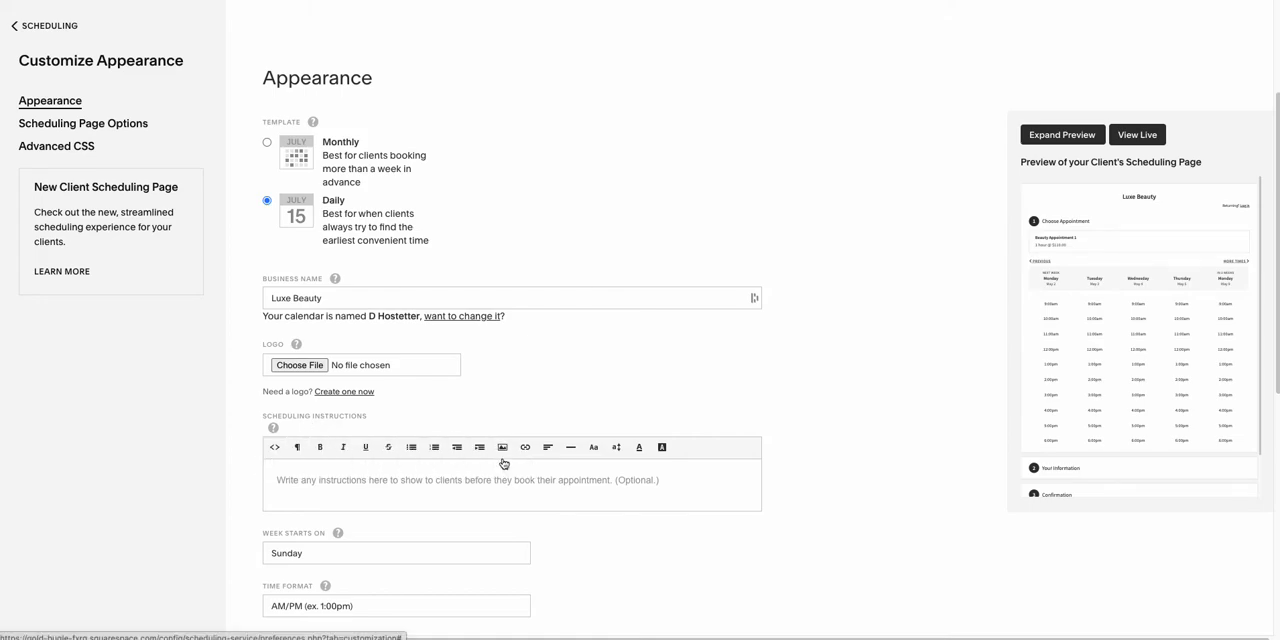
mouse_move(502, 447)
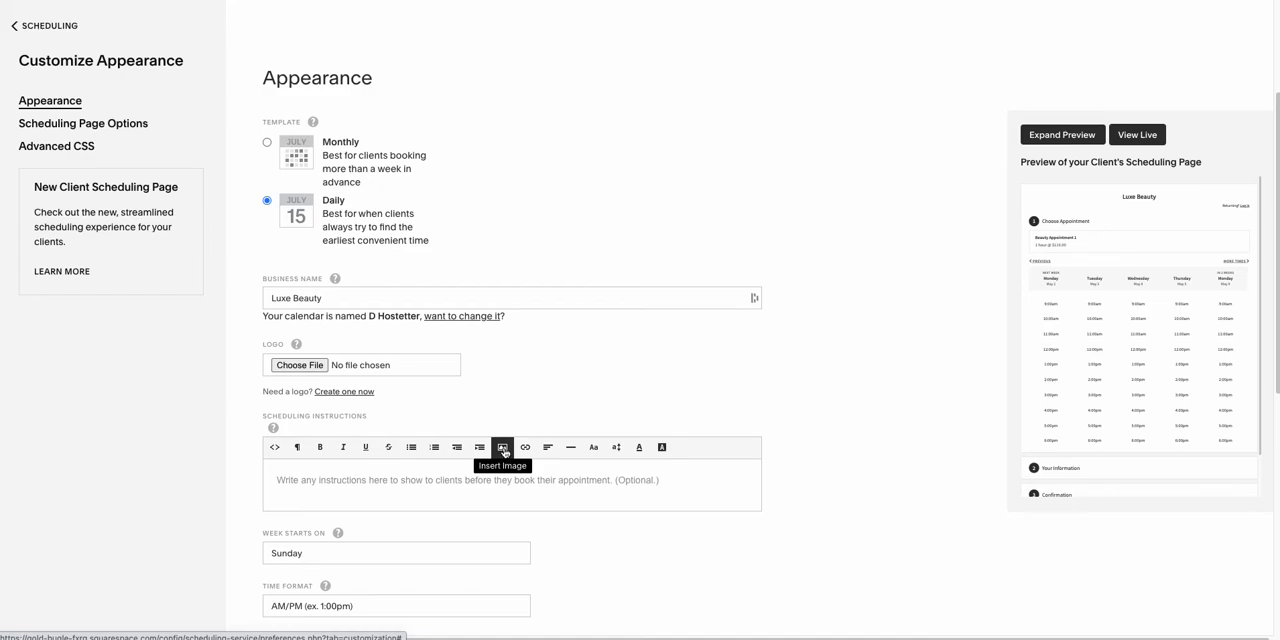
Insert Logo.png, the Beauty by Candi logo, into the scheduling instructions.
click(502, 447)
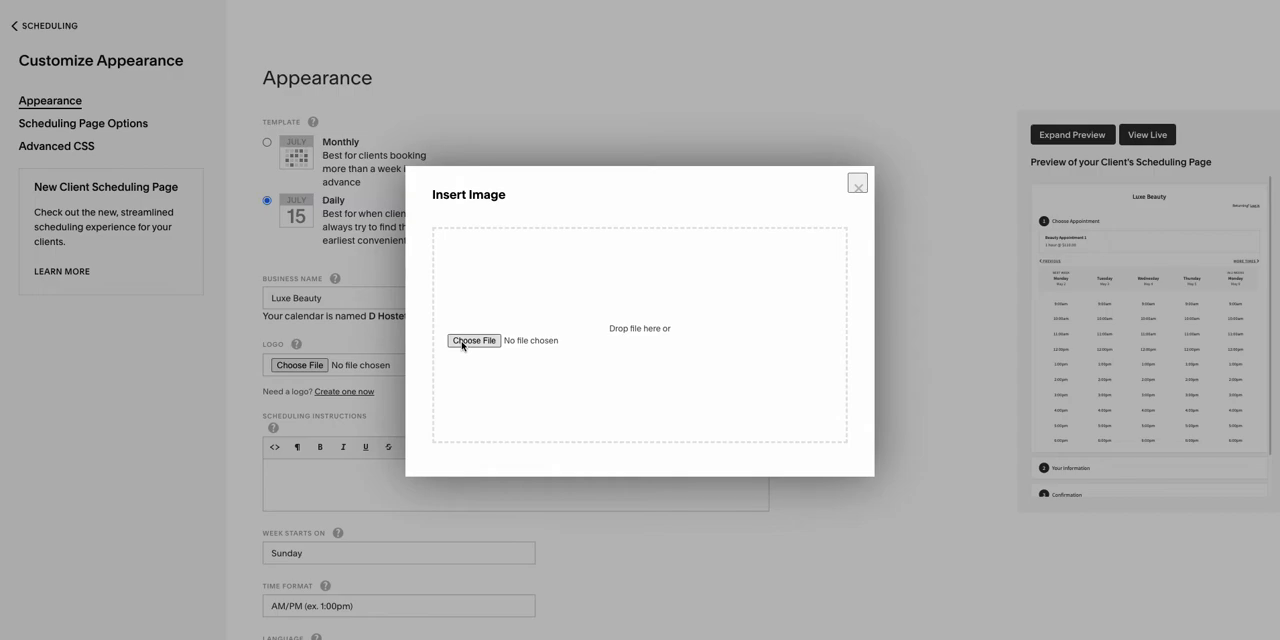
click(474, 340)
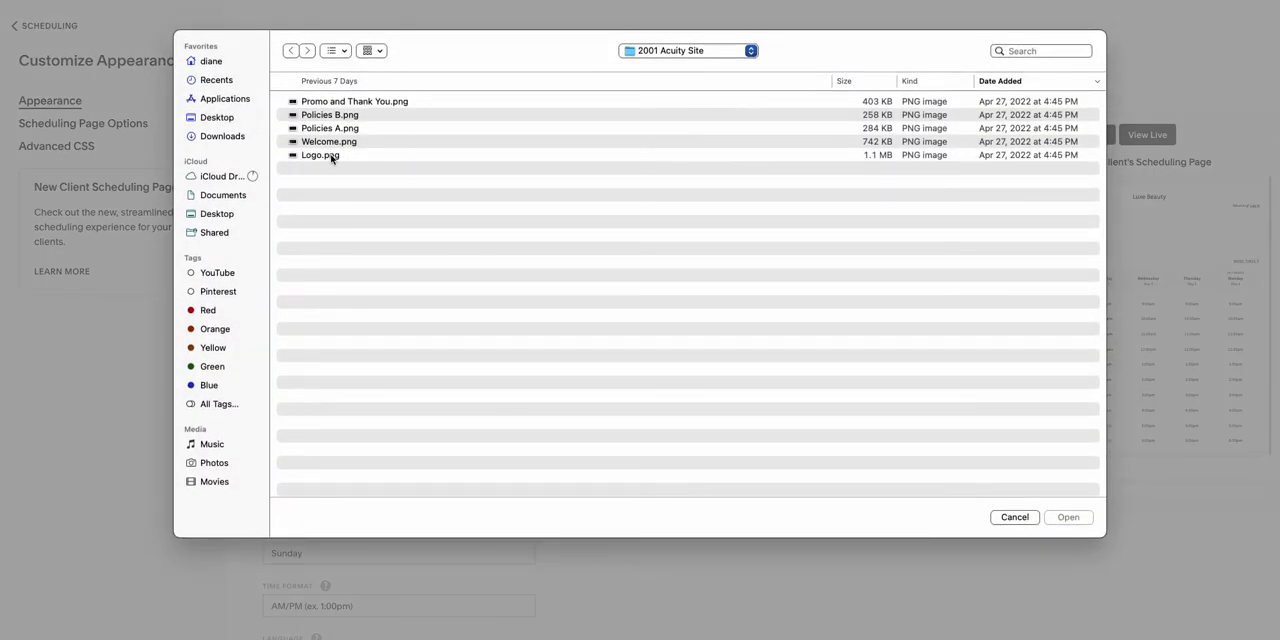
mouse_move(325, 160)
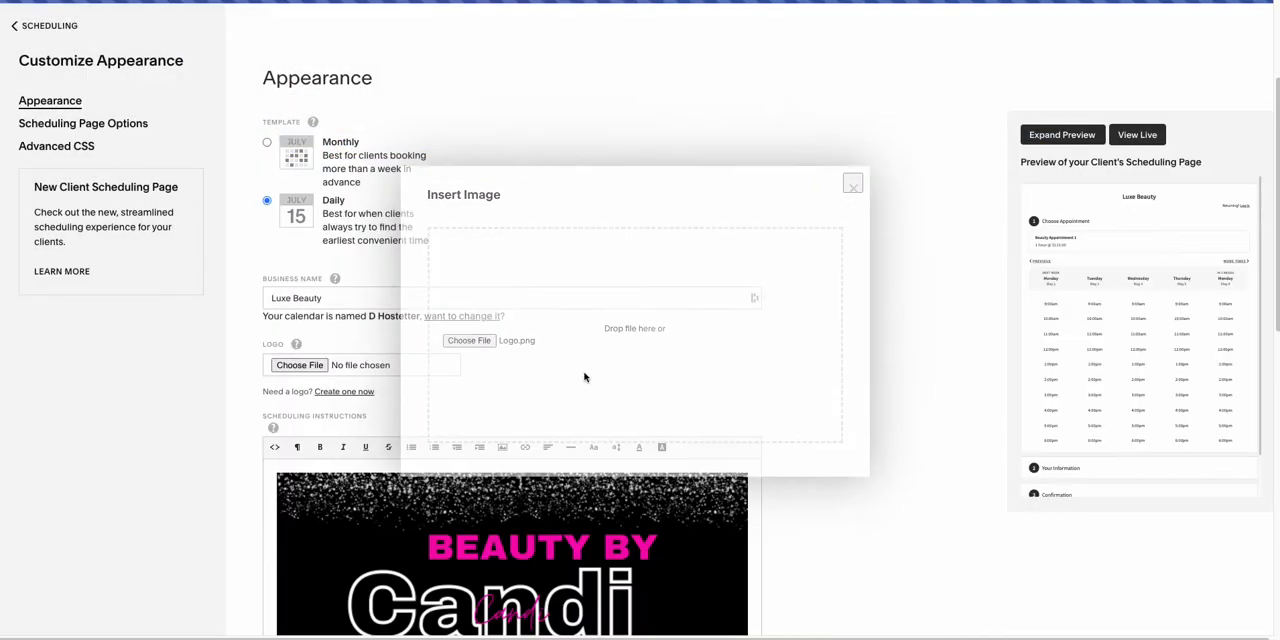
click(852, 183)
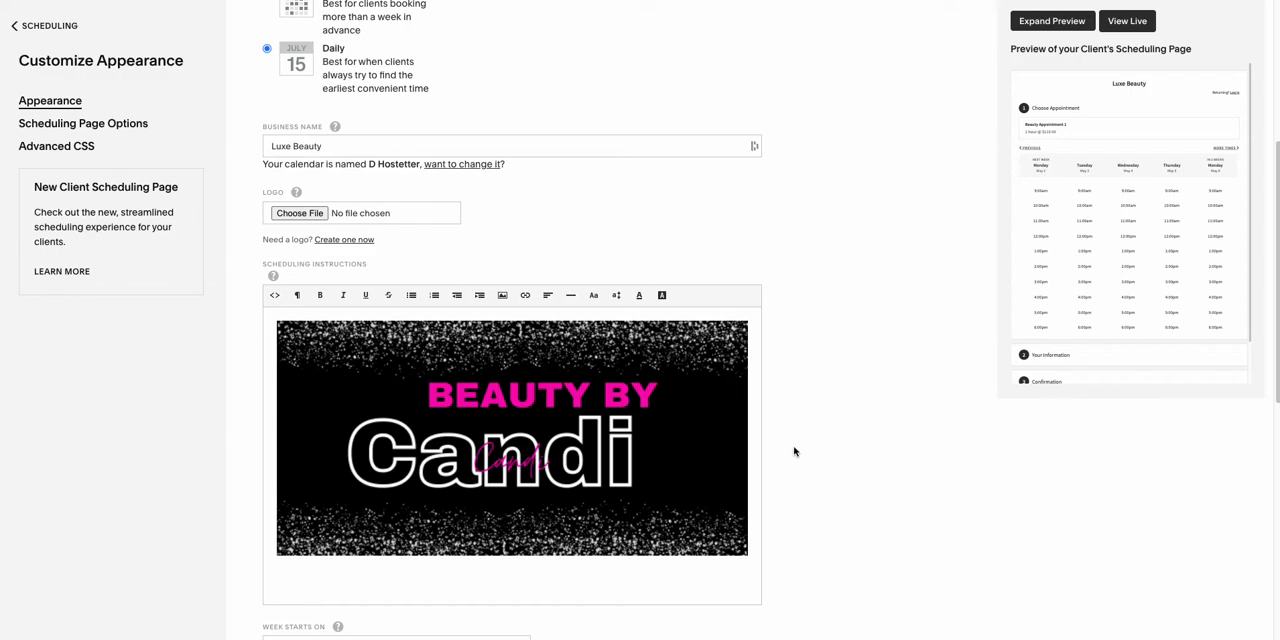
scroll(down, 3)
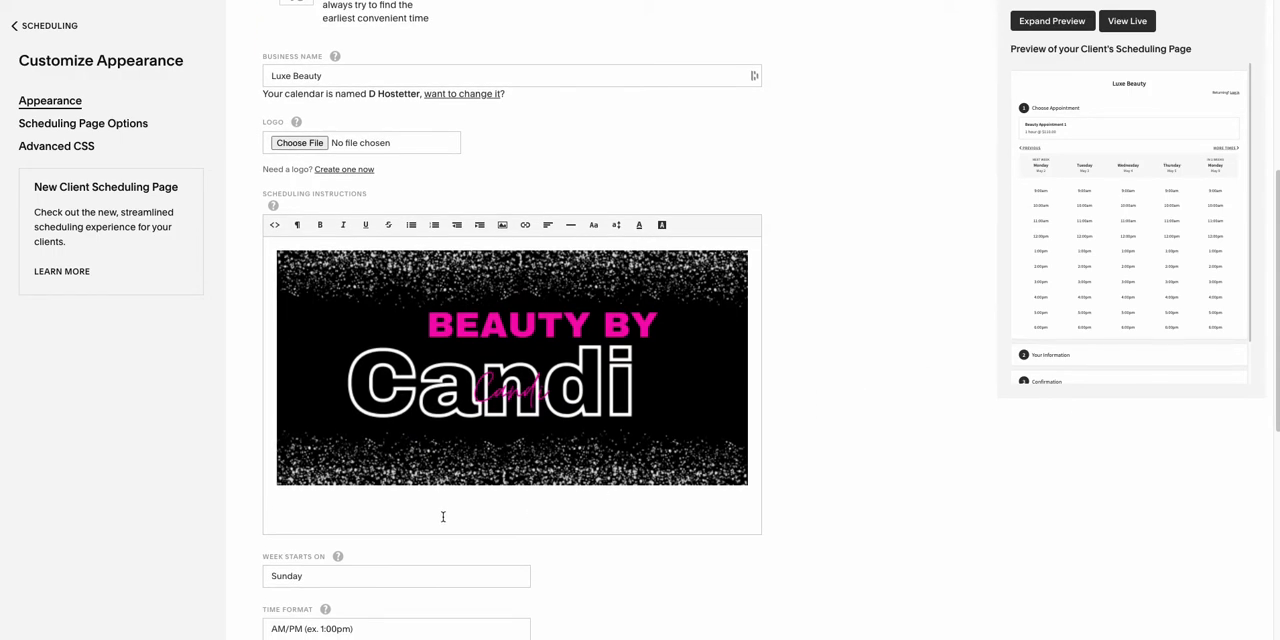
mouse_move(325, 493)
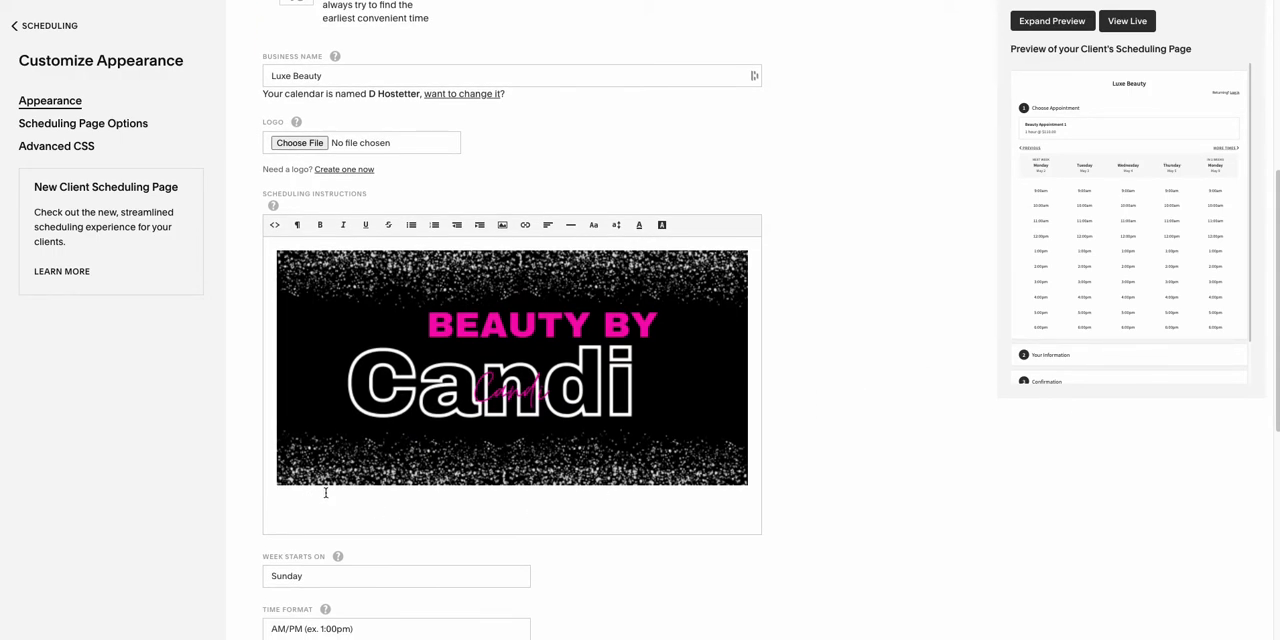
Insert Welcome.png below the logo and check both images in the preview.
click(501, 225)
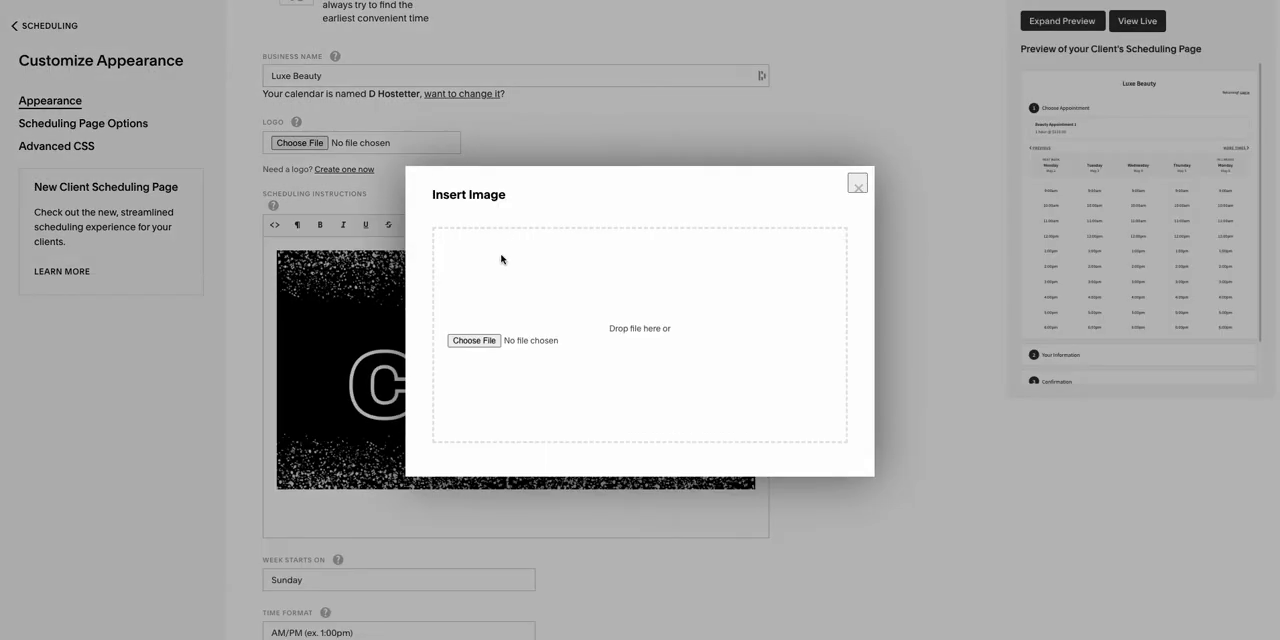
click(473, 340)
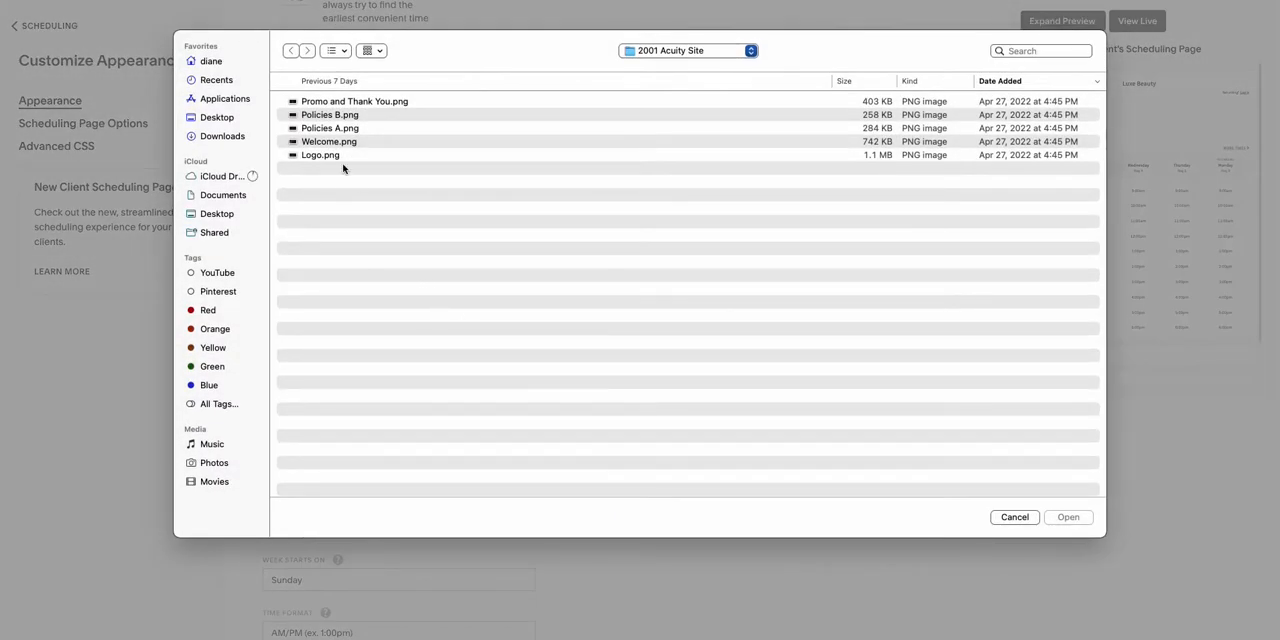
click(329, 141)
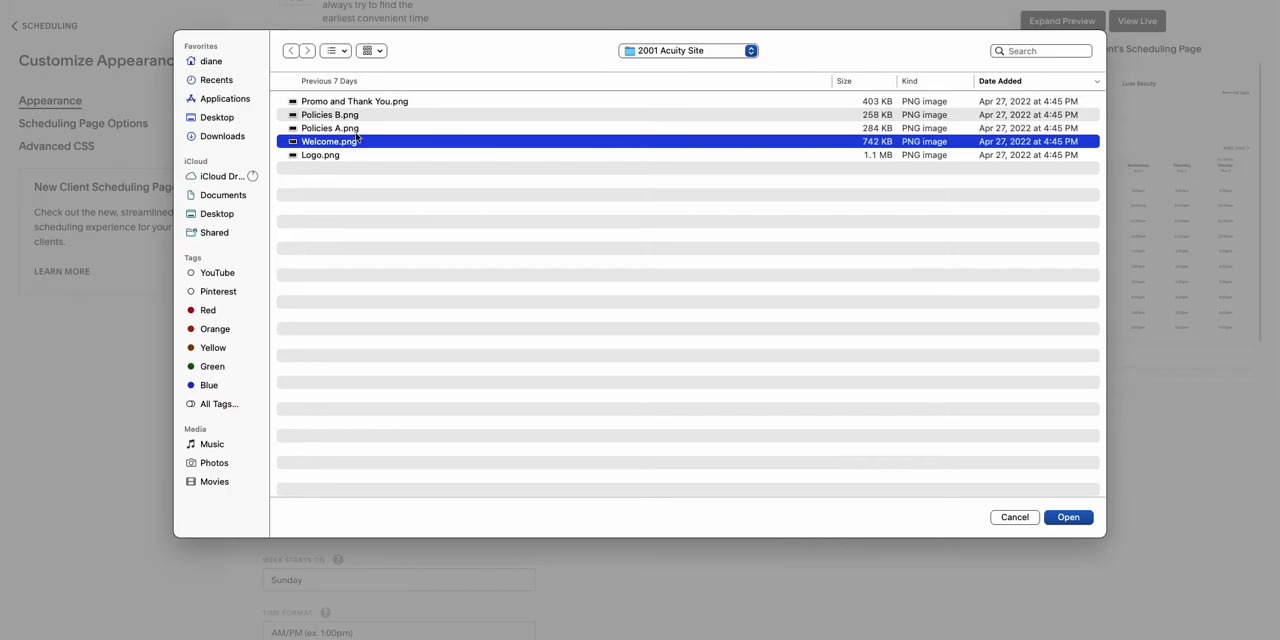
click(1068, 517)
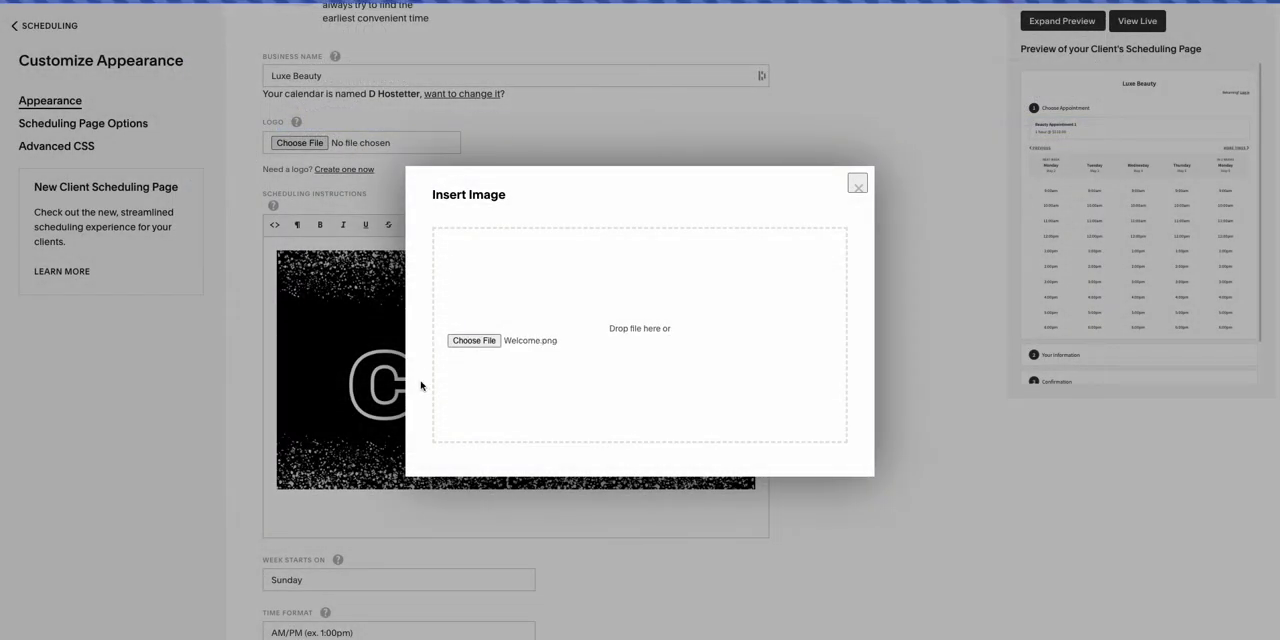
mouse_move(416, 449)
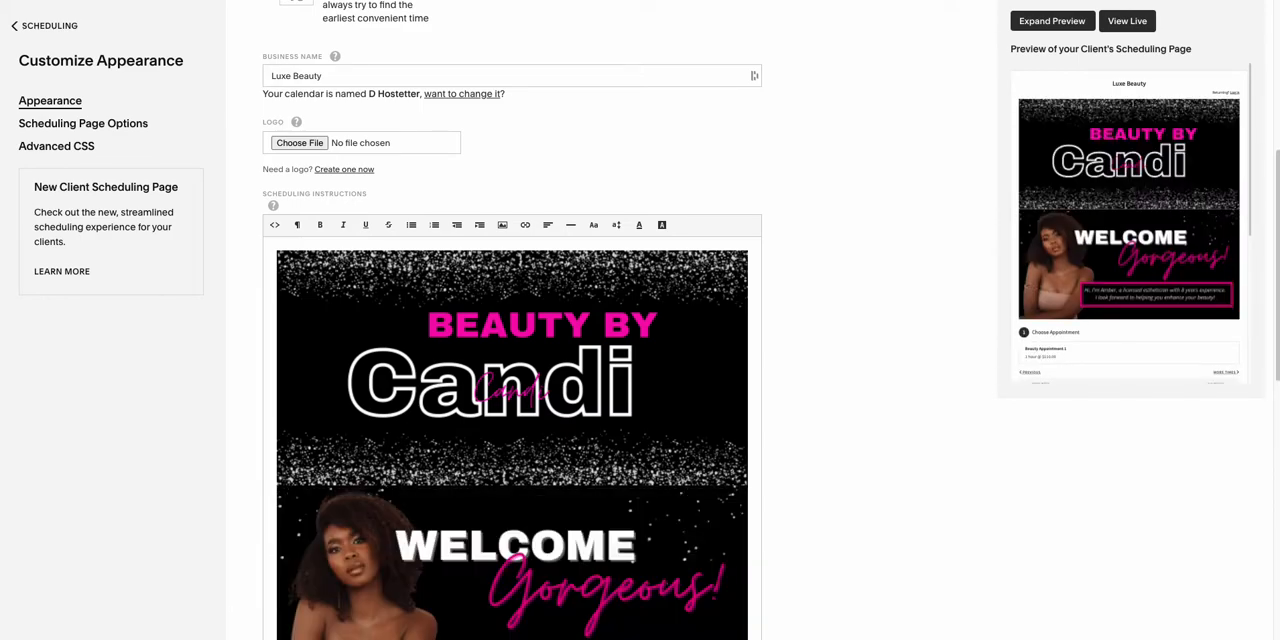
scroll(down, 3)
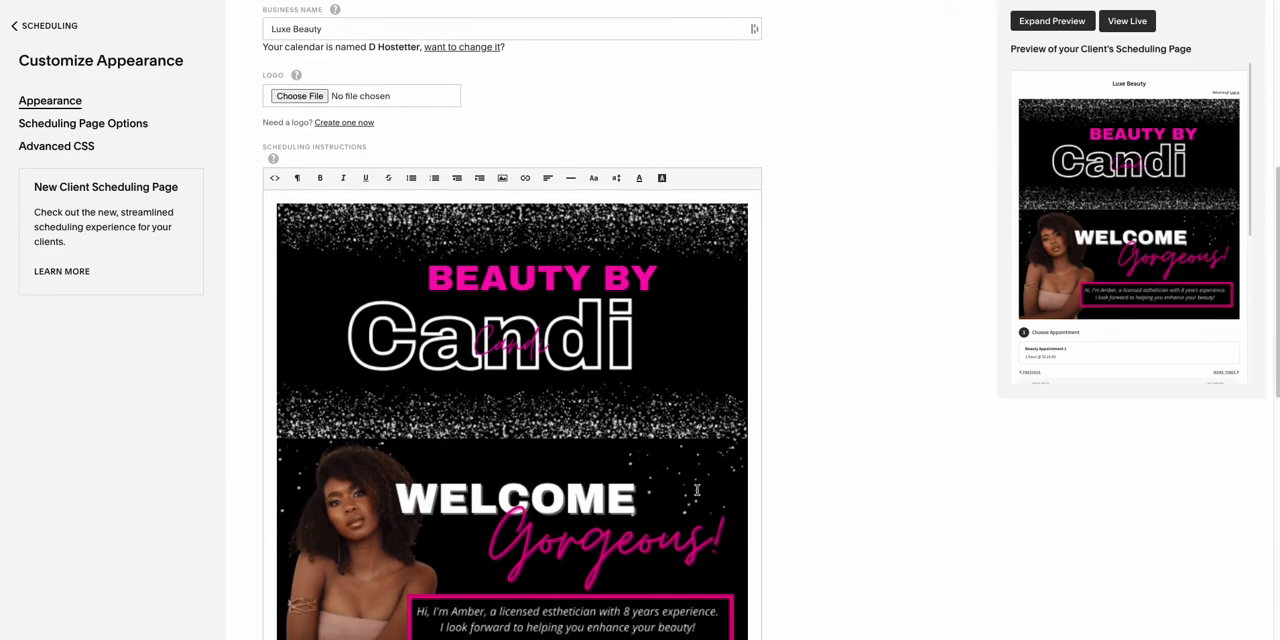
scroll(down, 3)
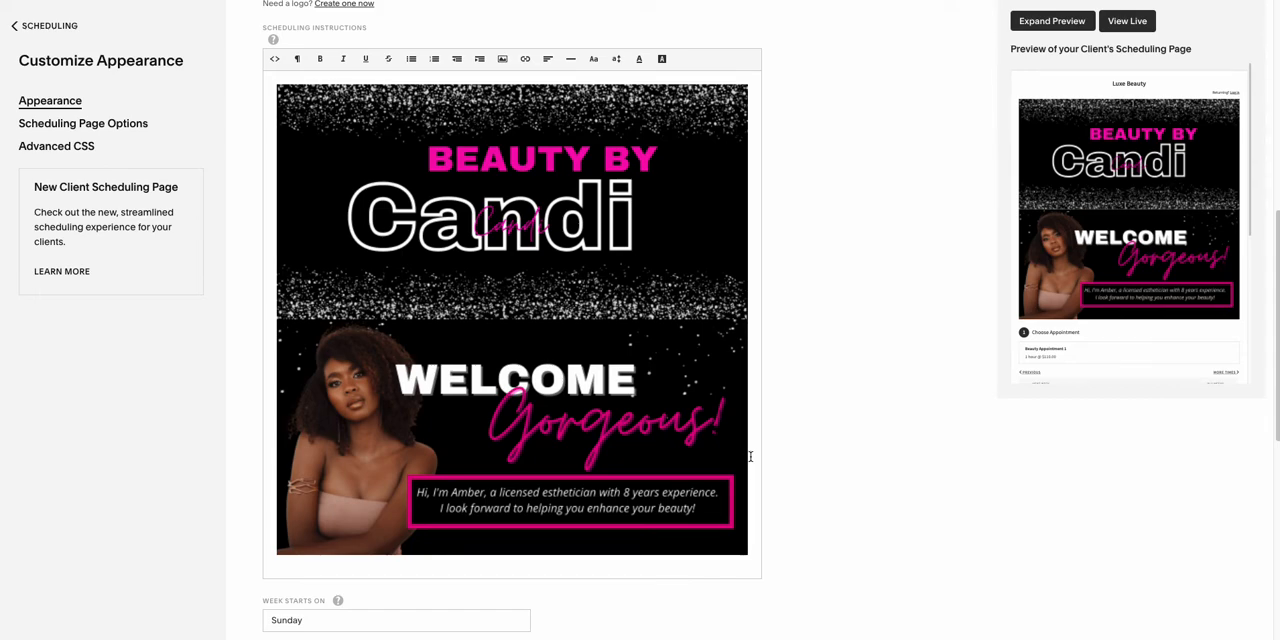
mouse_move(483, 48)
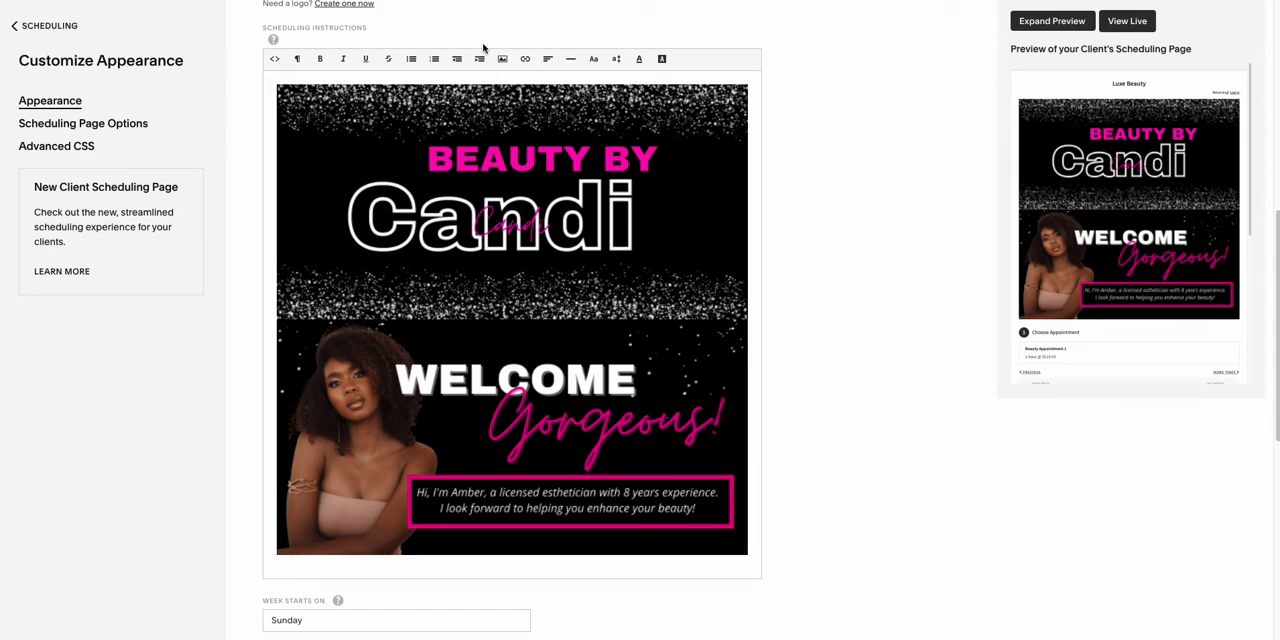
mouse_move(502, 59)
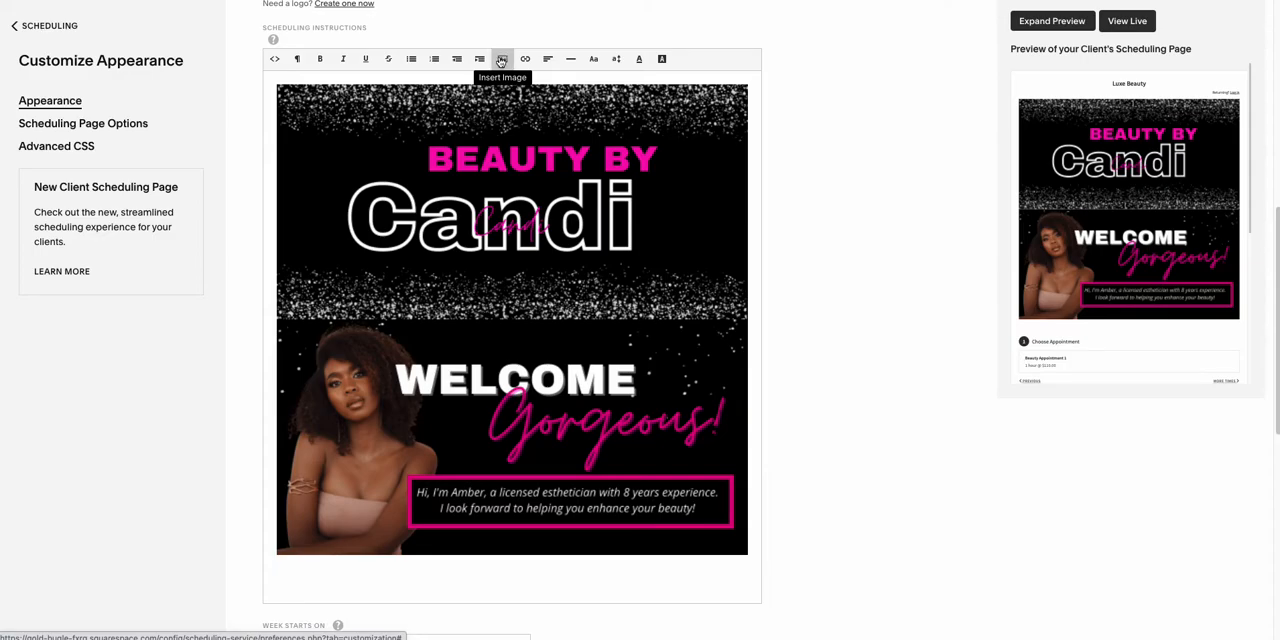
Insert the Policies A.png image below the Welcome image.
click(501, 59)
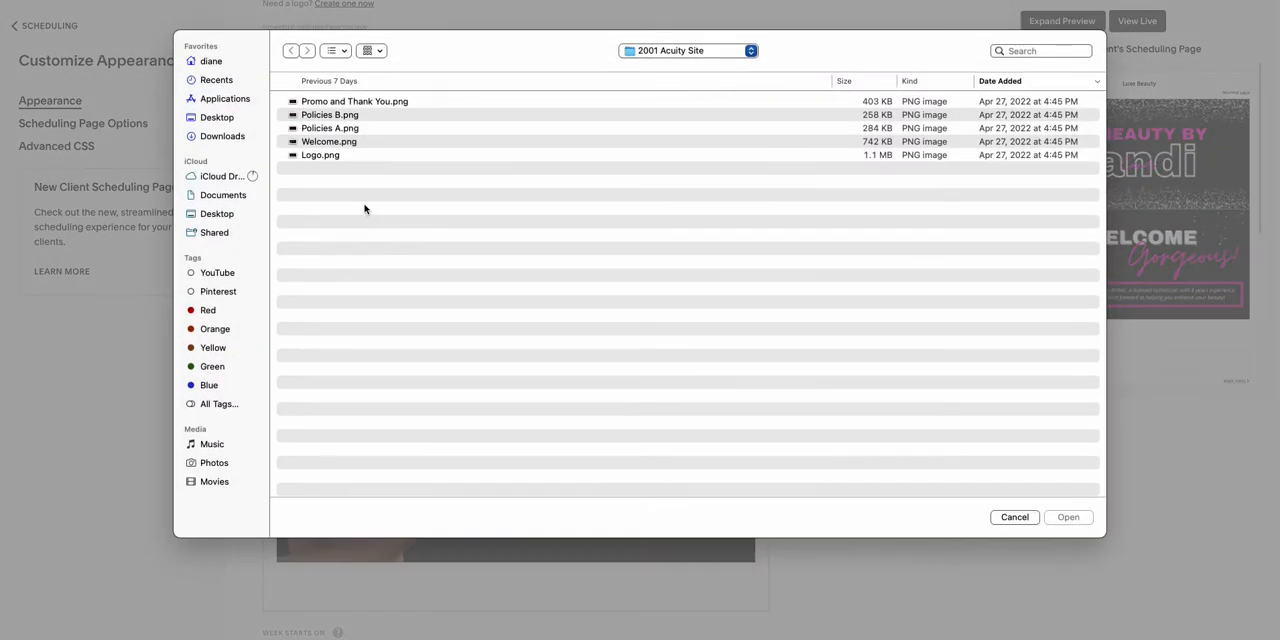
click(1067, 517)
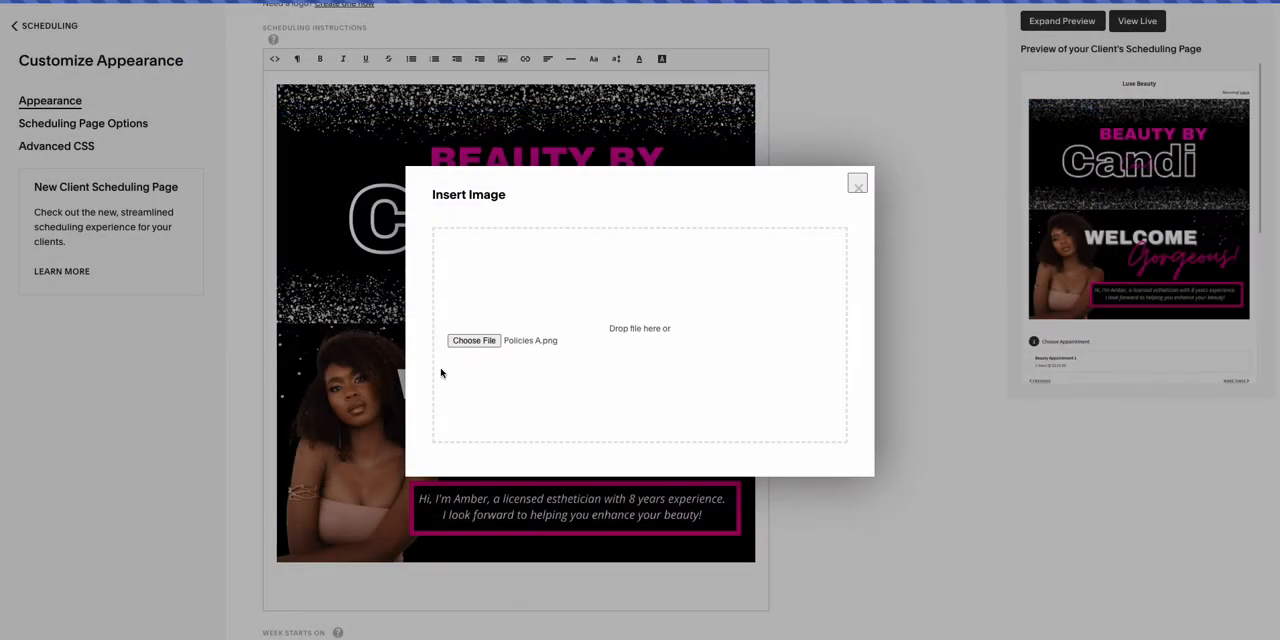
click(857, 184)
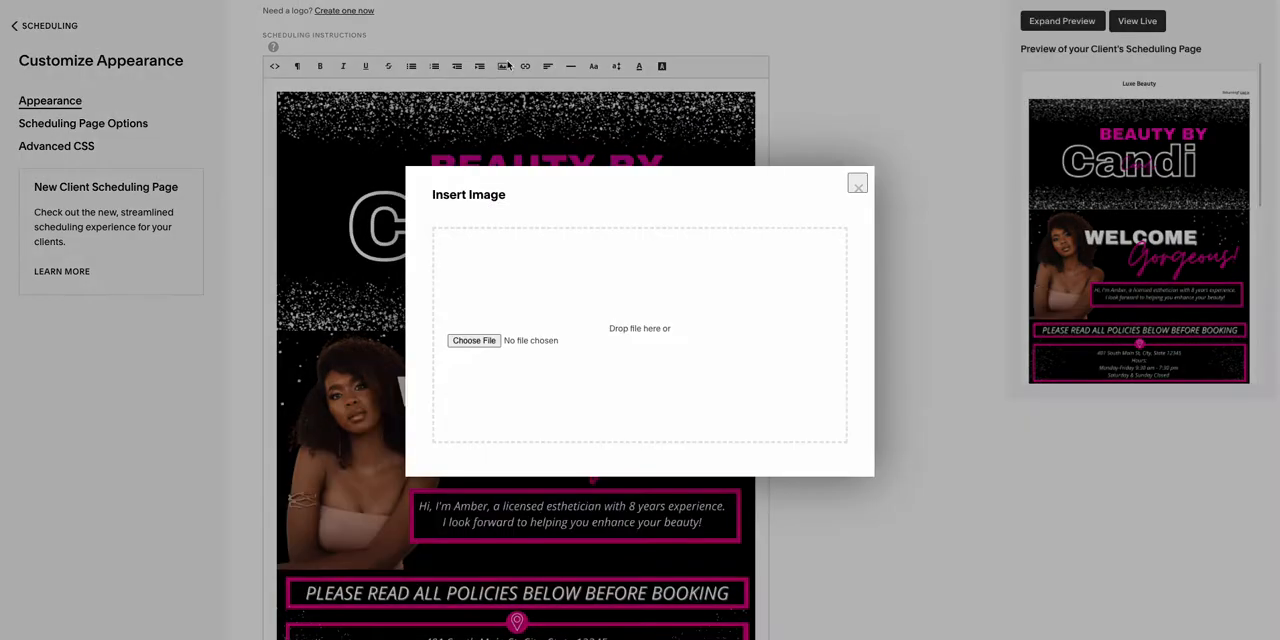
Add Policies B.png beneath the first policies image.
click(473, 340)
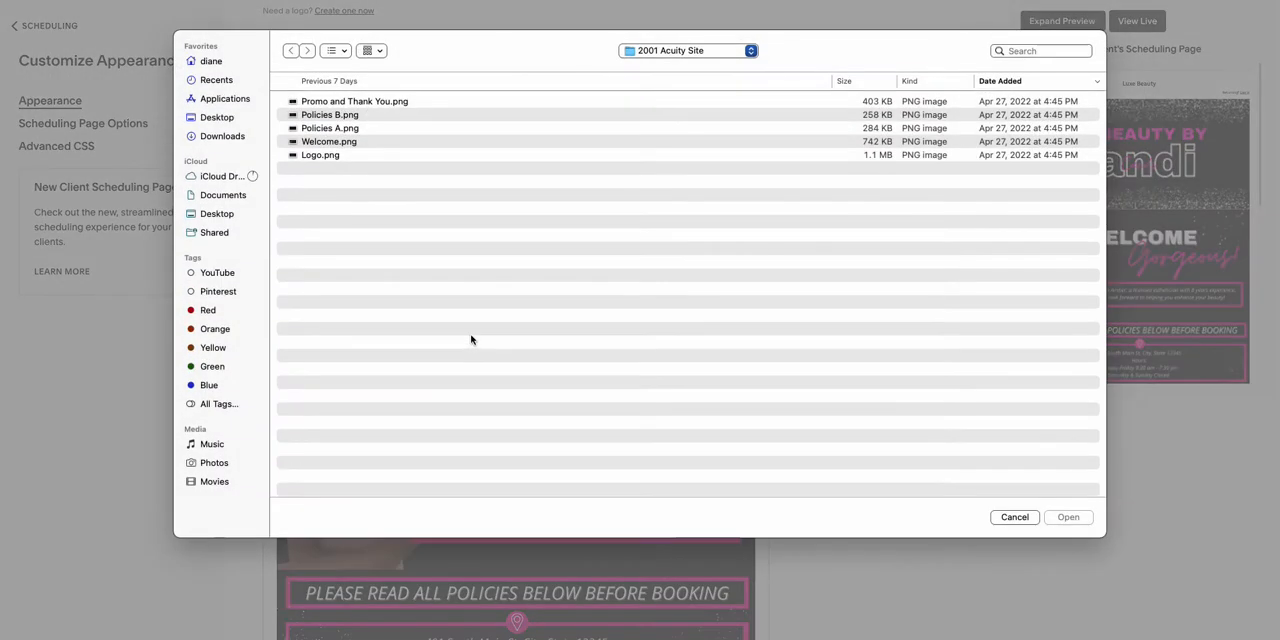
click(1067, 517)
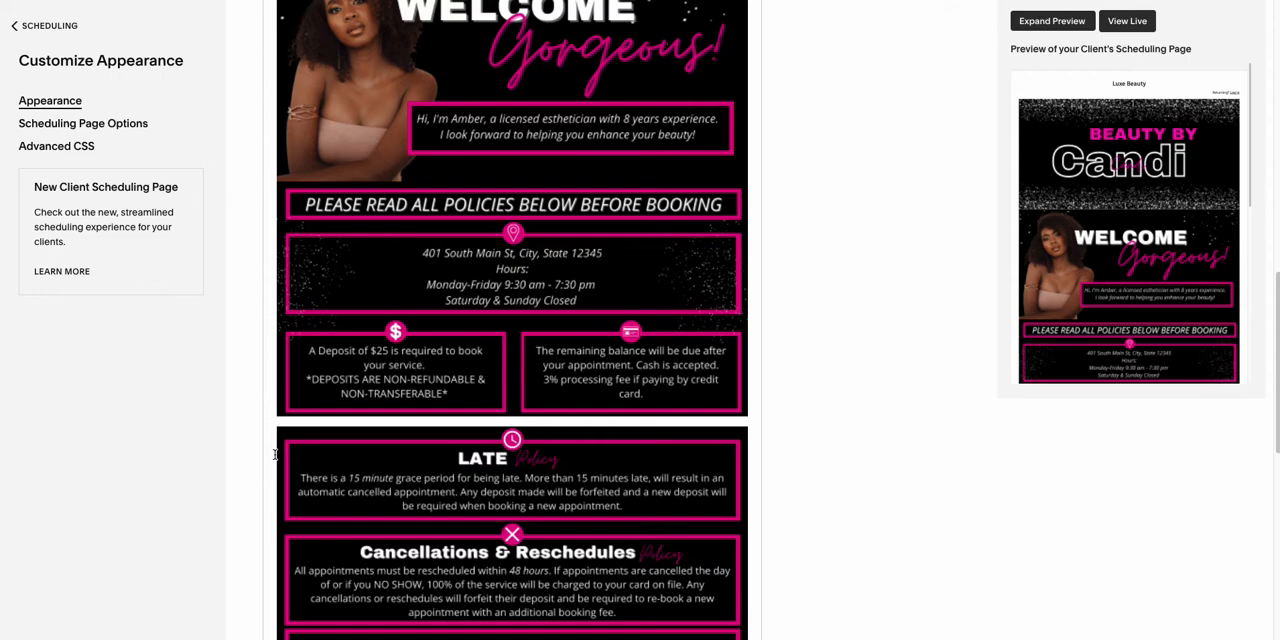
scroll(down, 3)
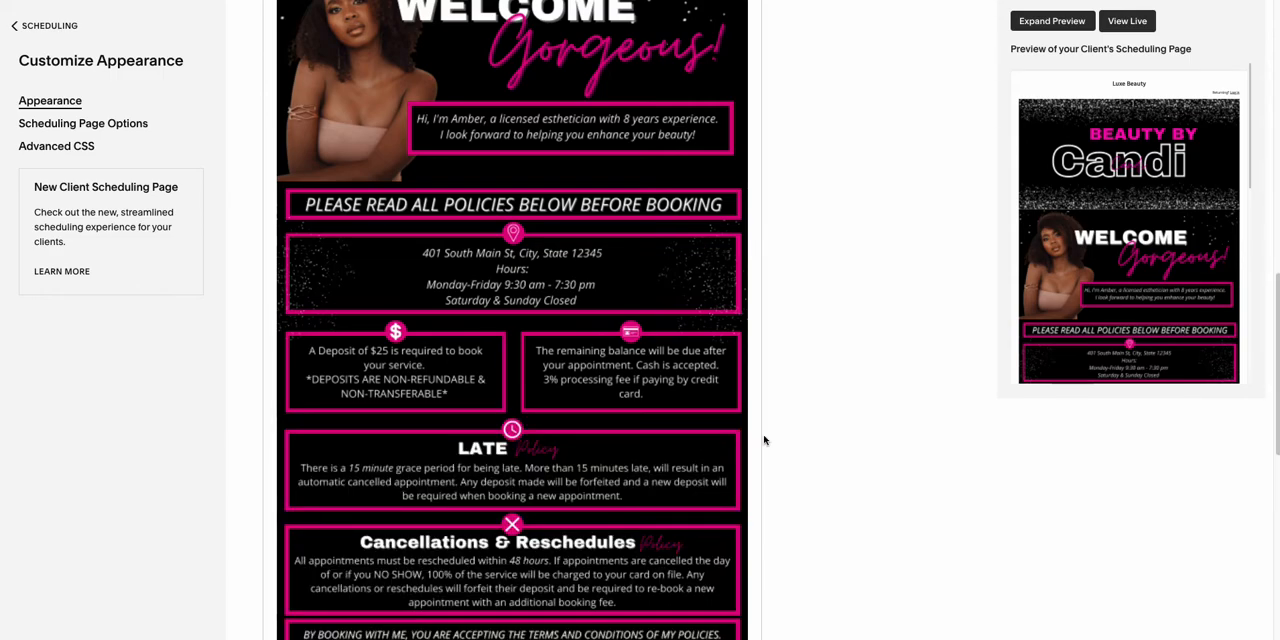
scroll(down, 3)
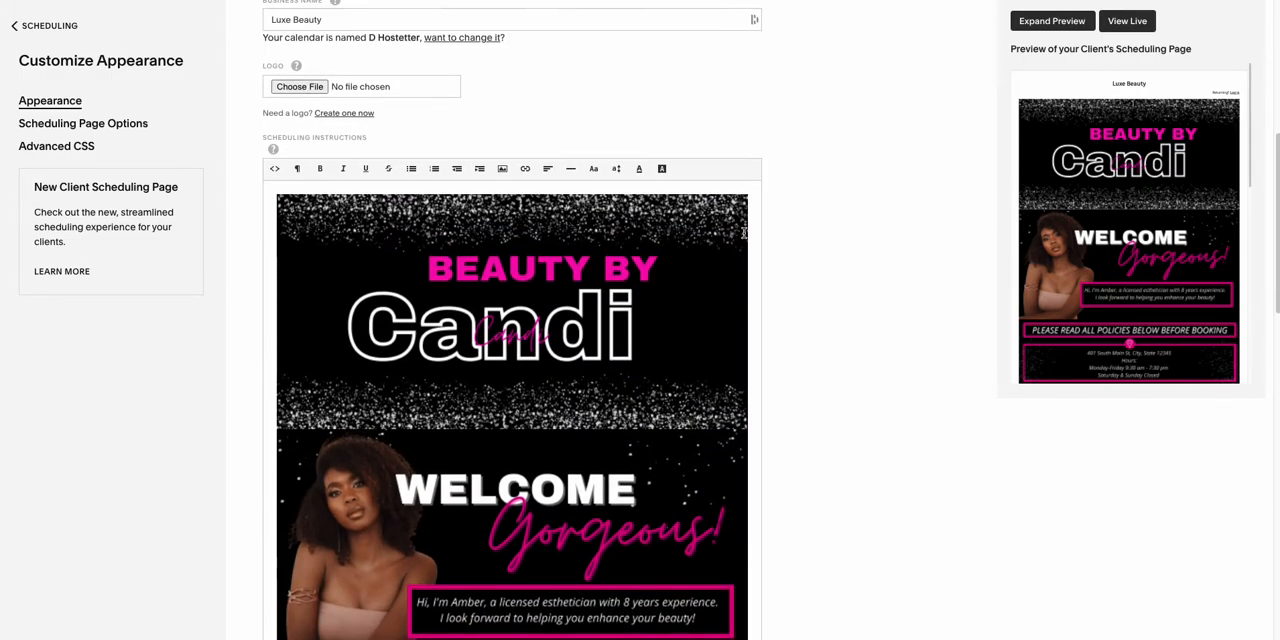
Insert 'Promo and Thank You.png' at the end of the instructions and check it.
click(502, 169)
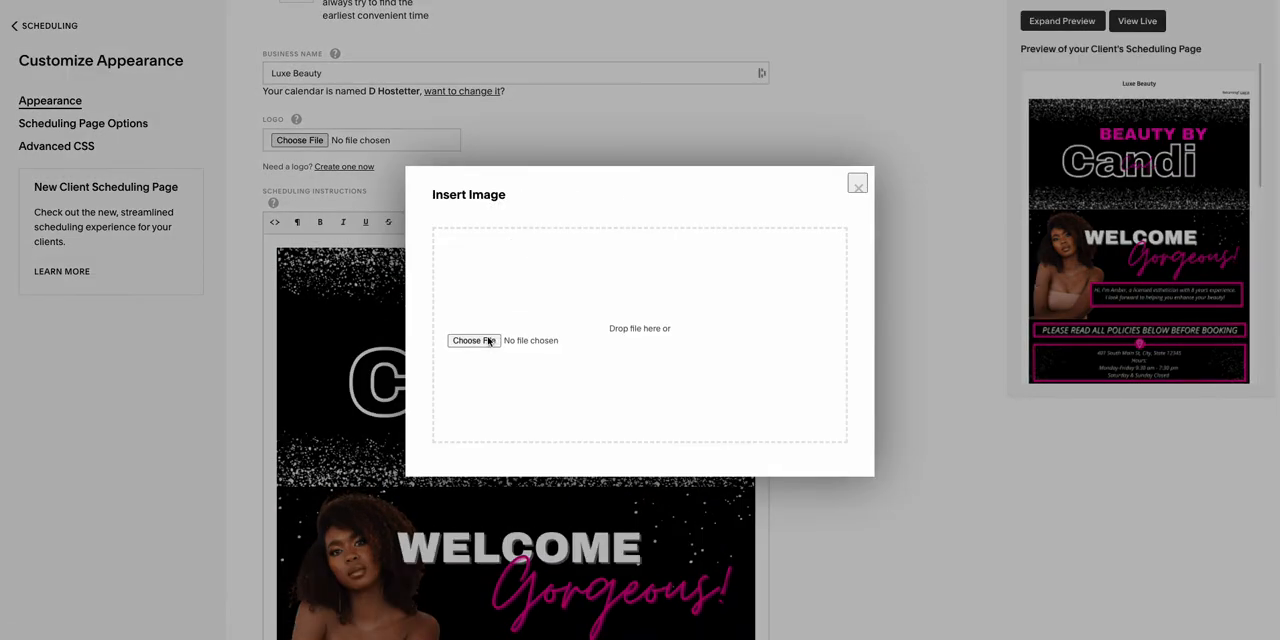
click(473, 340)
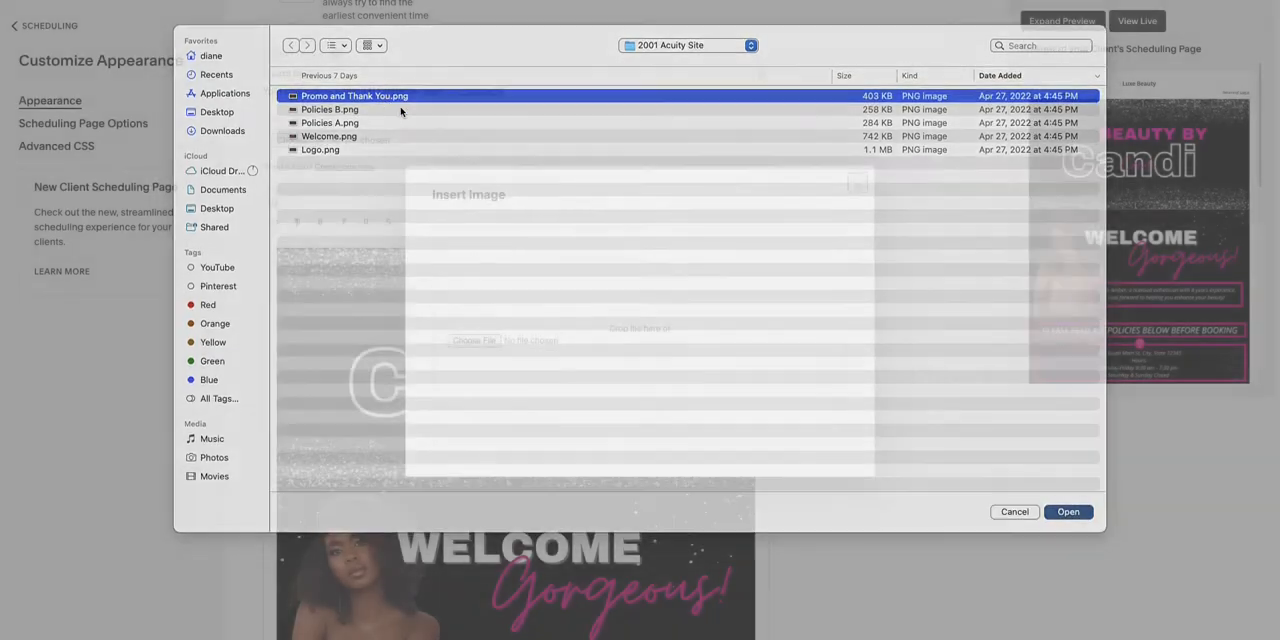
click(1068, 511)
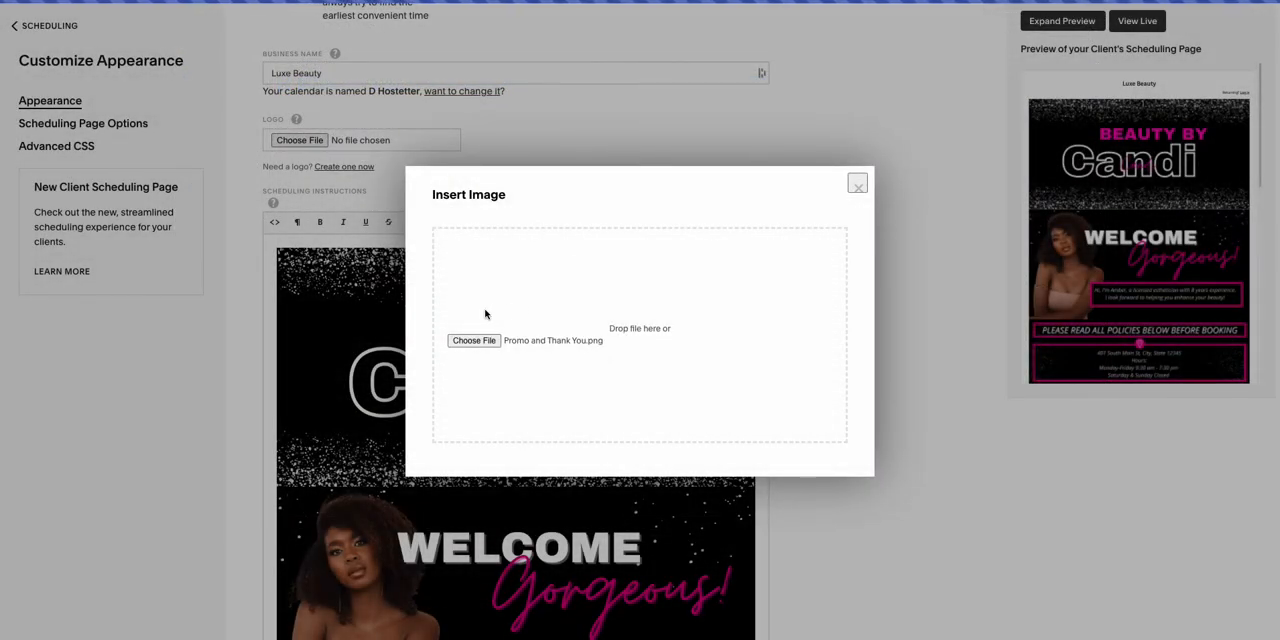
click(857, 183)
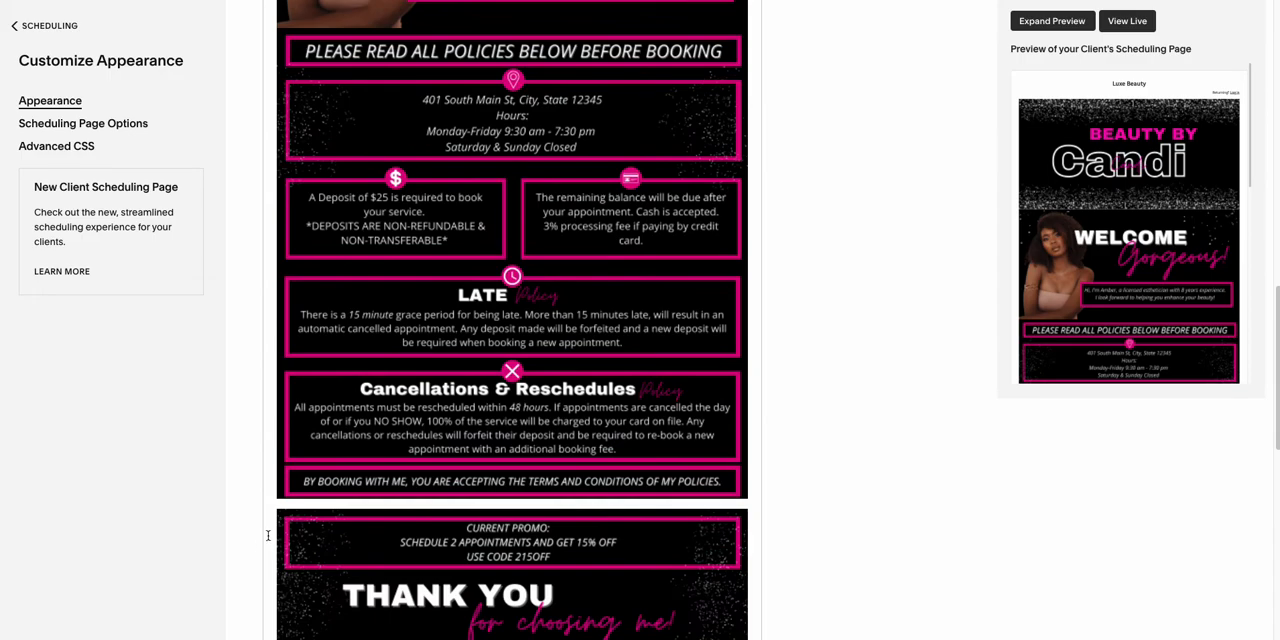
scroll(down, 3)
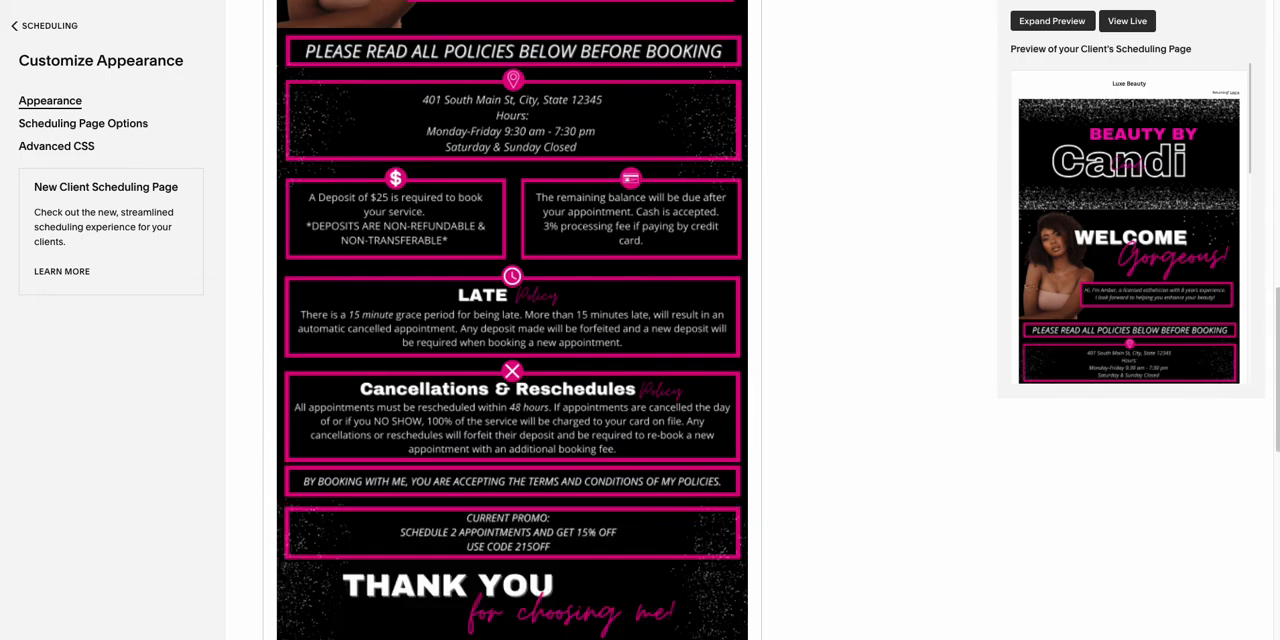
mouse_move(466, 178)
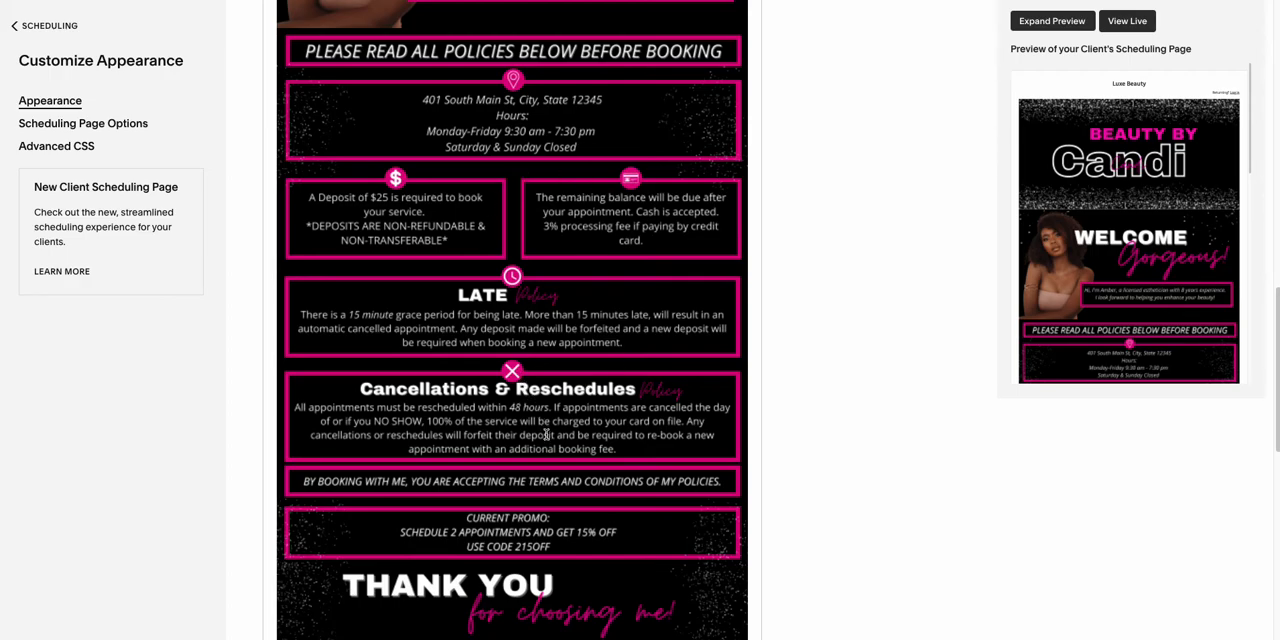
scroll(down, 3)
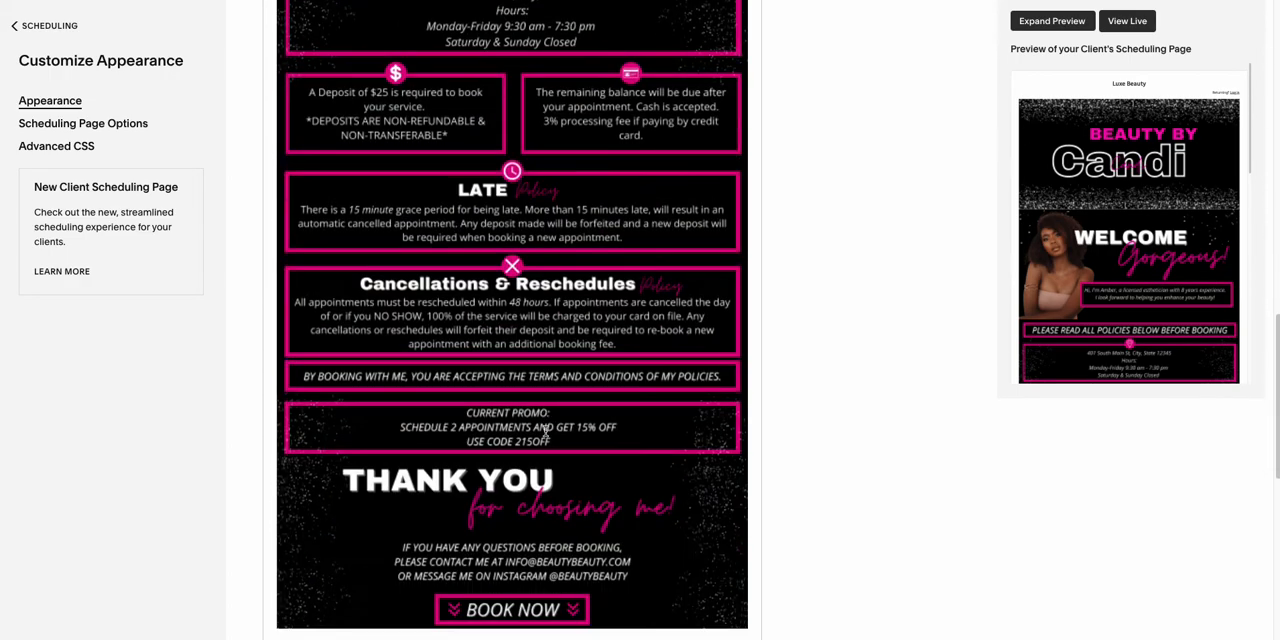
scroll(down, 3)
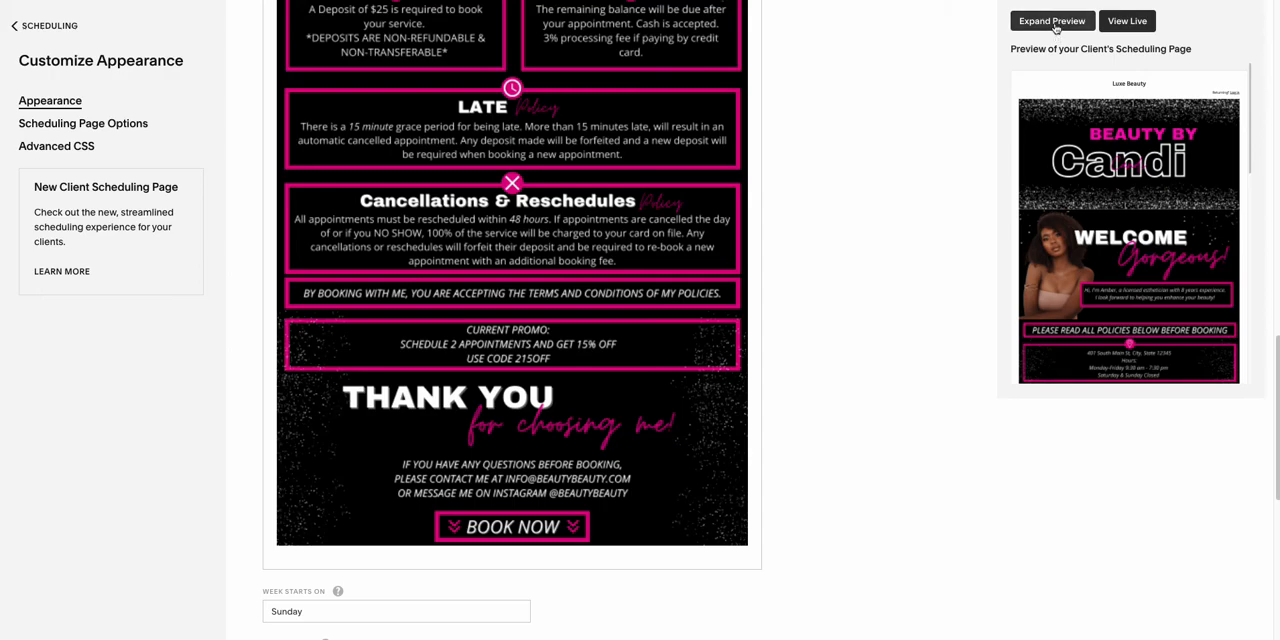
click(1051, 21)
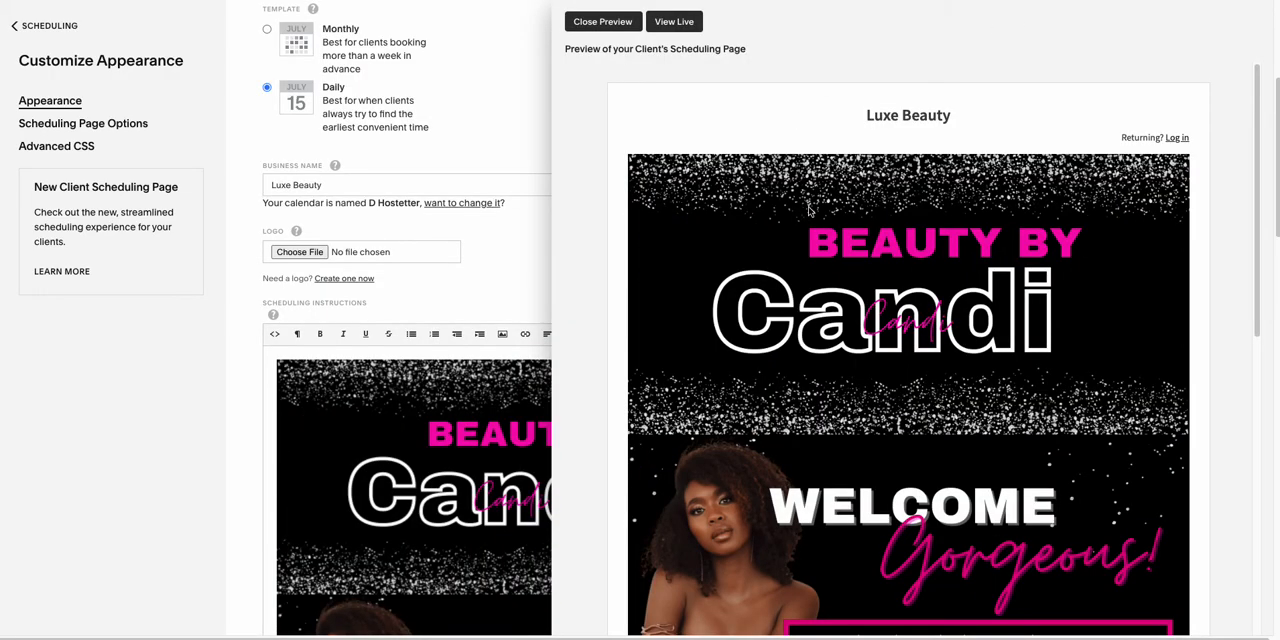
scroll(down, 3)
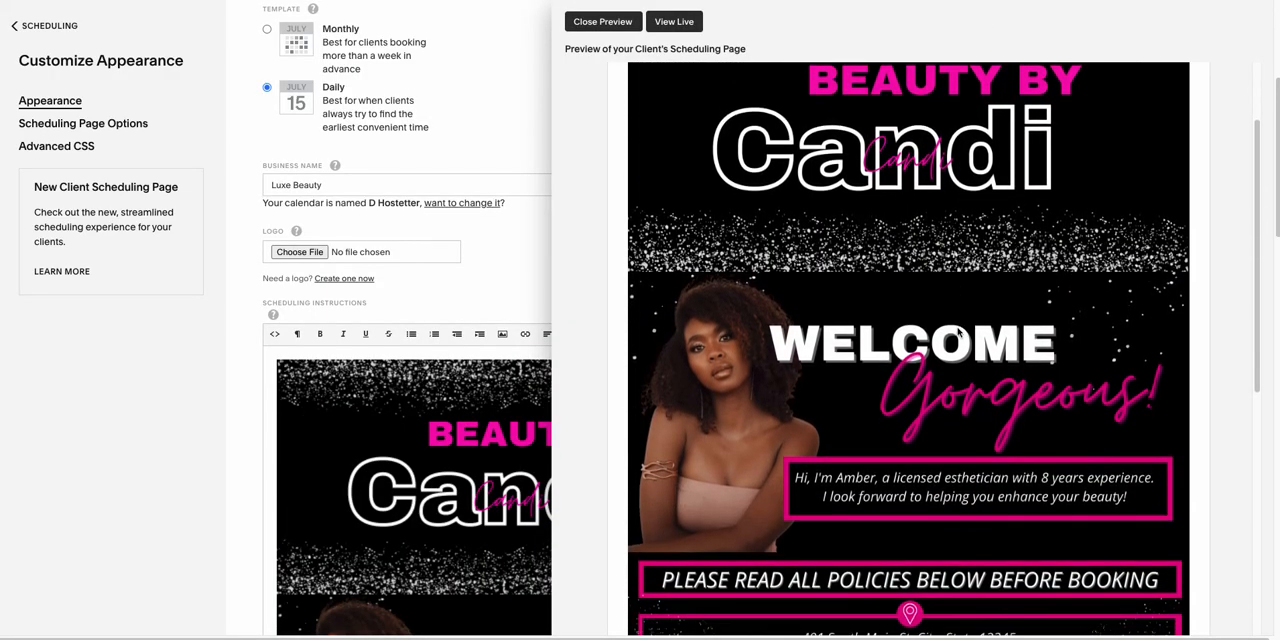
scroll(down, 3)
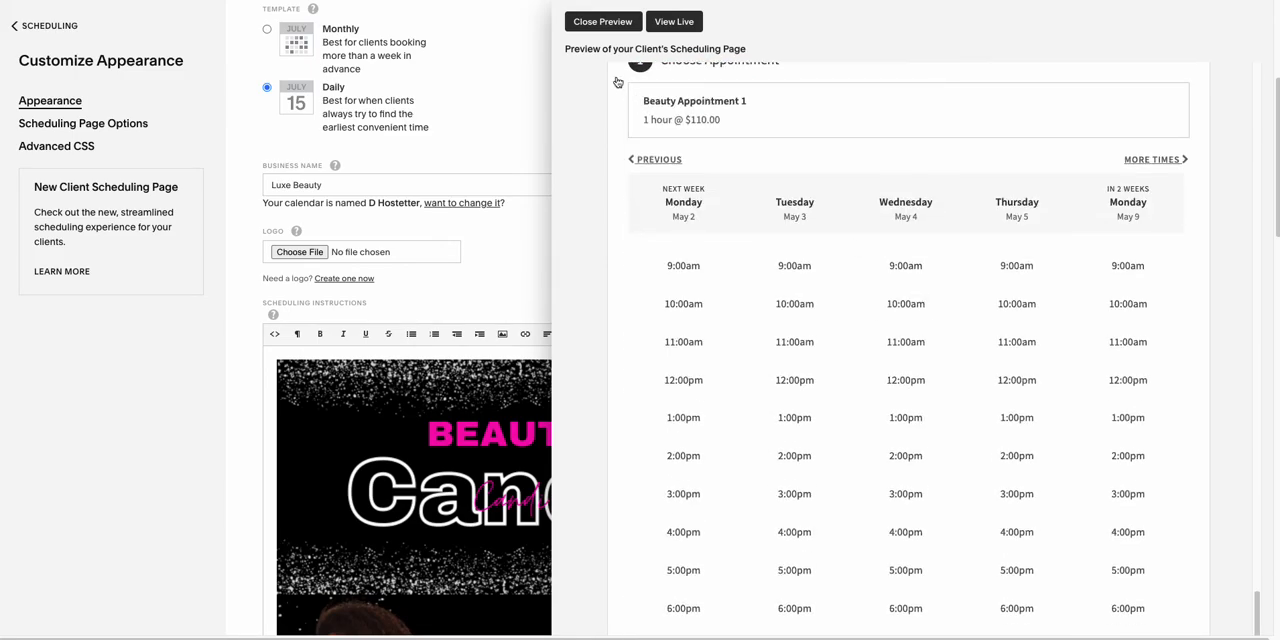
click(602, 21)
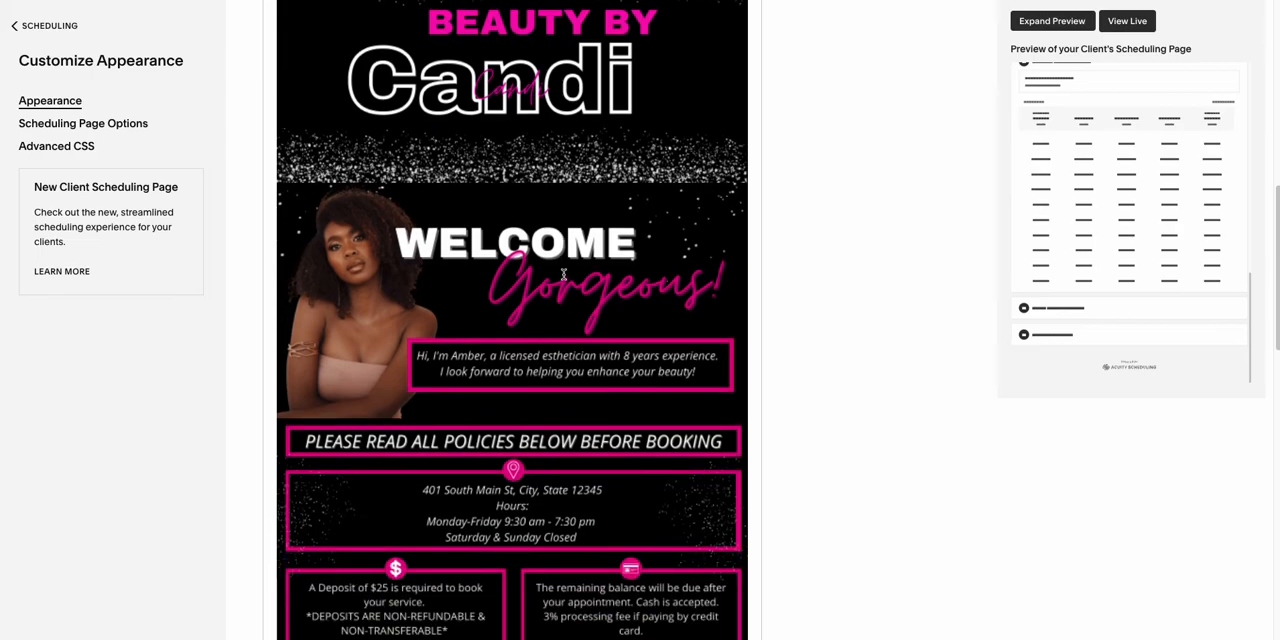
Save the appearance changes from the bottom of the settings page.
scroll(down, 3)
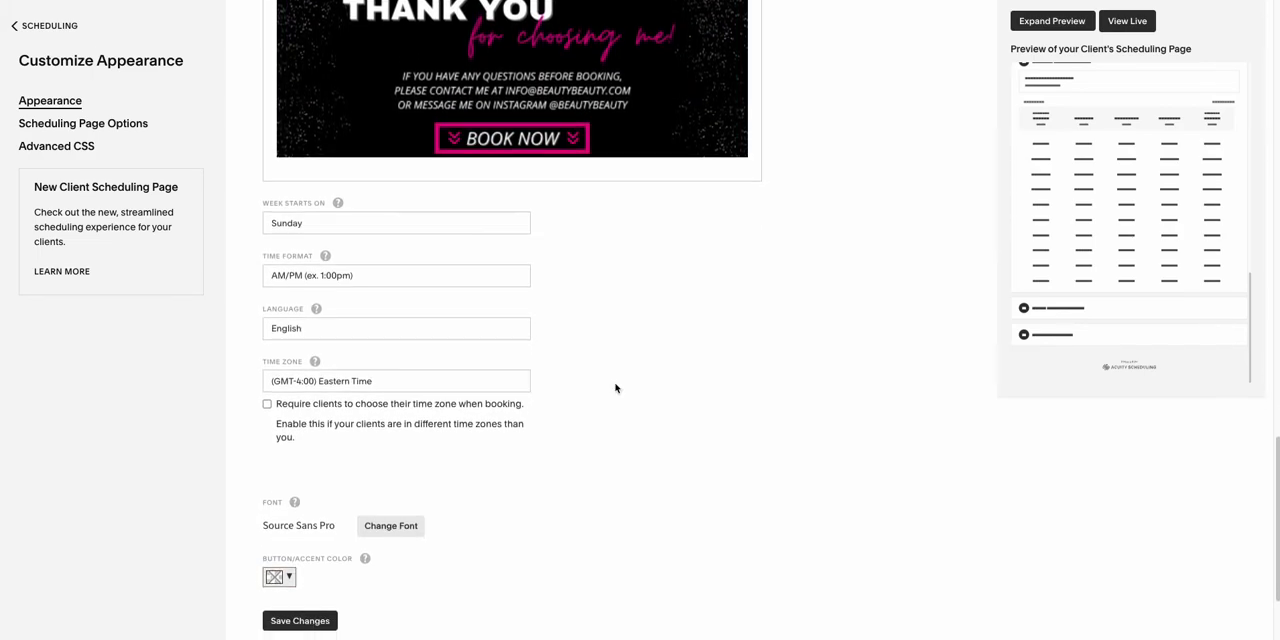
scroll(down, 3)
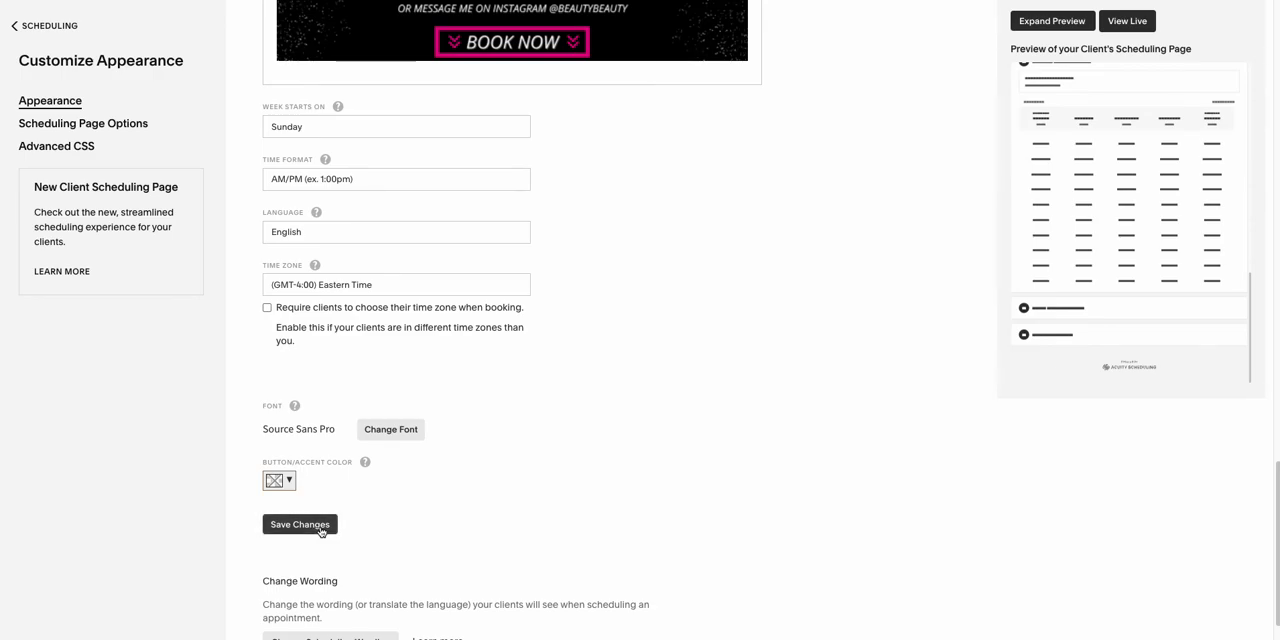
click(300, 524)
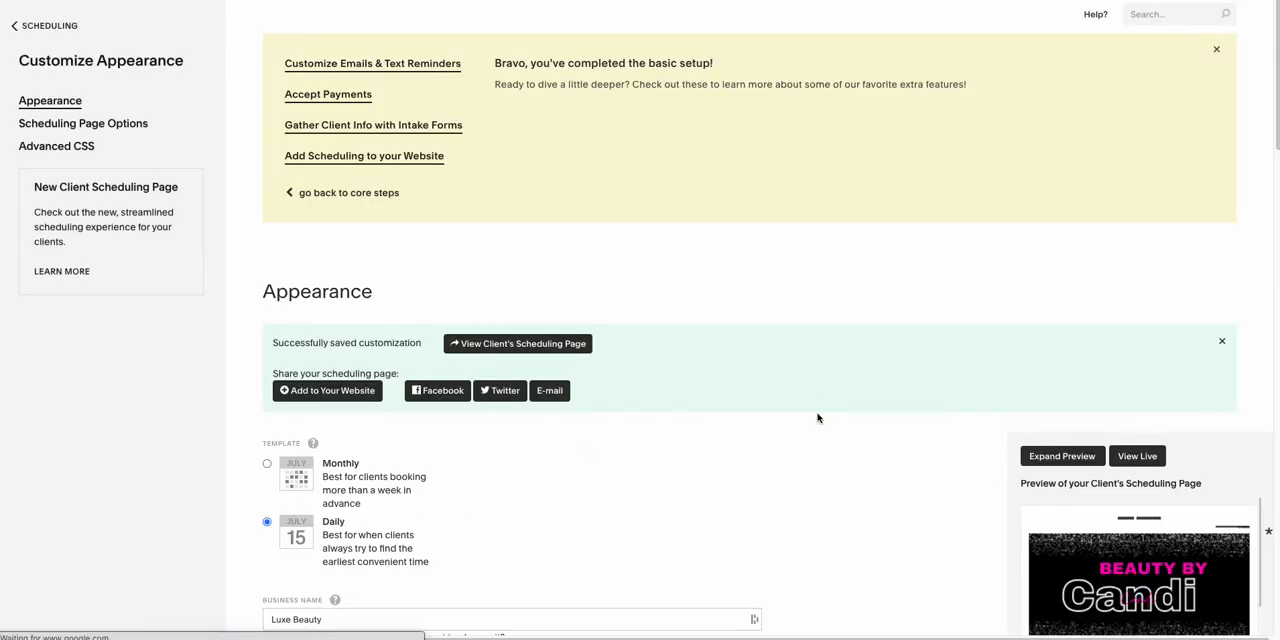
scroll(down, 3)
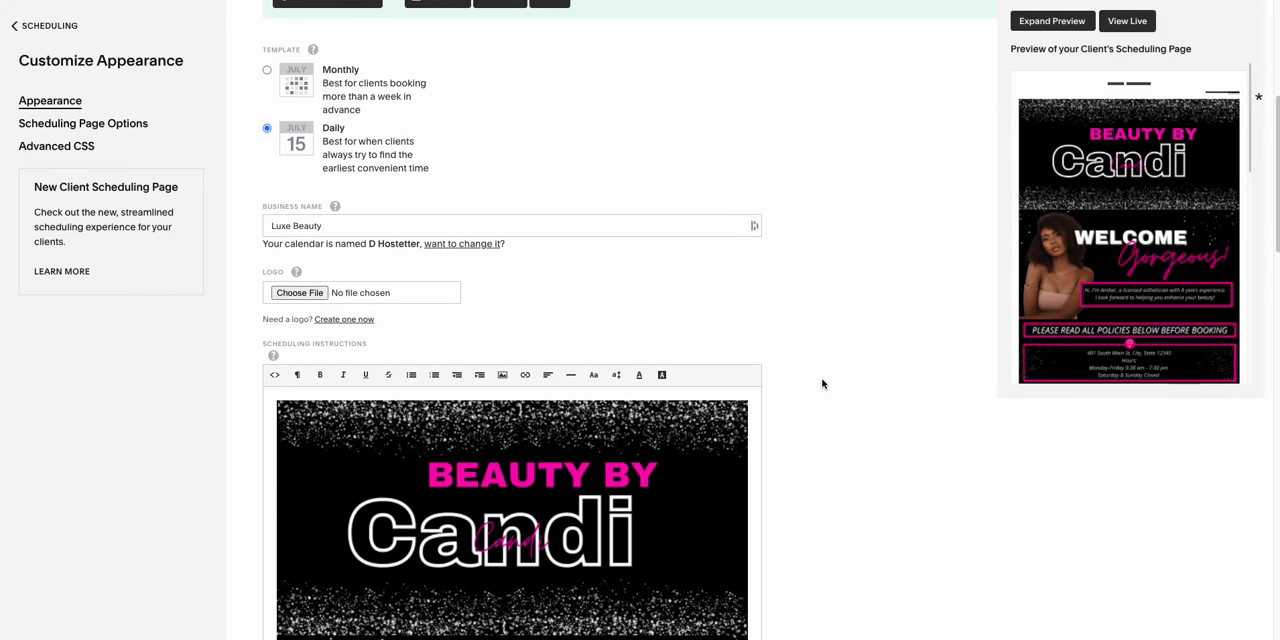
scroll(down, 3)
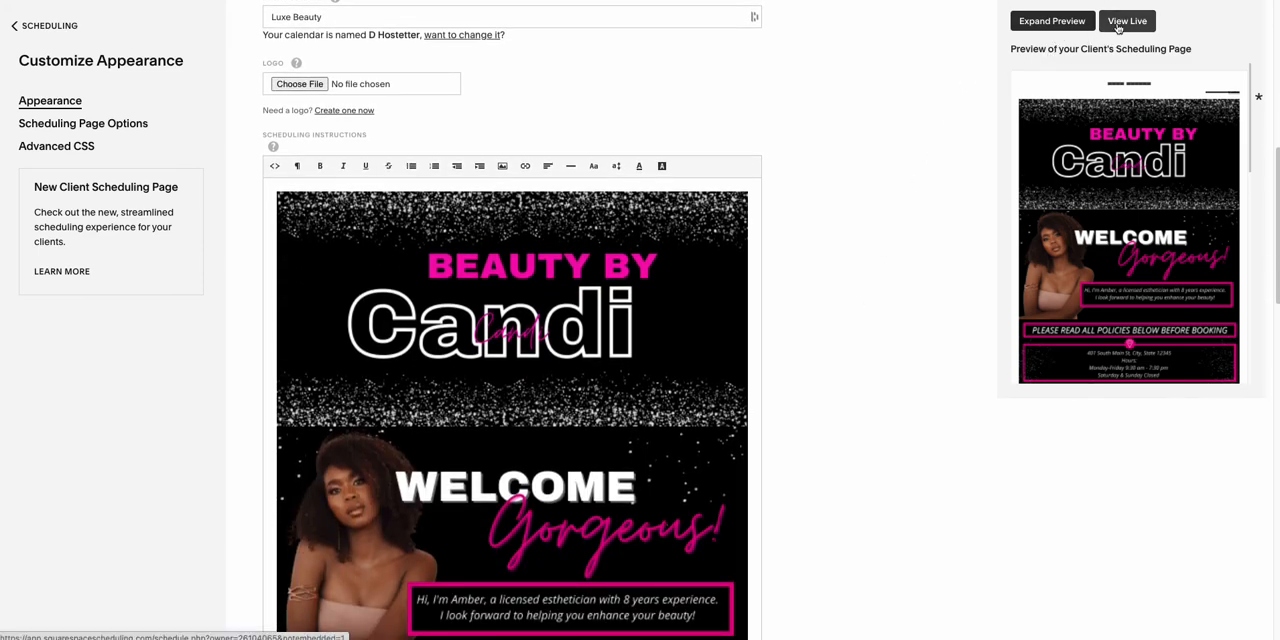
Open the live Luxe Beauty client scheduling page with View Live.
click(1127, 20)
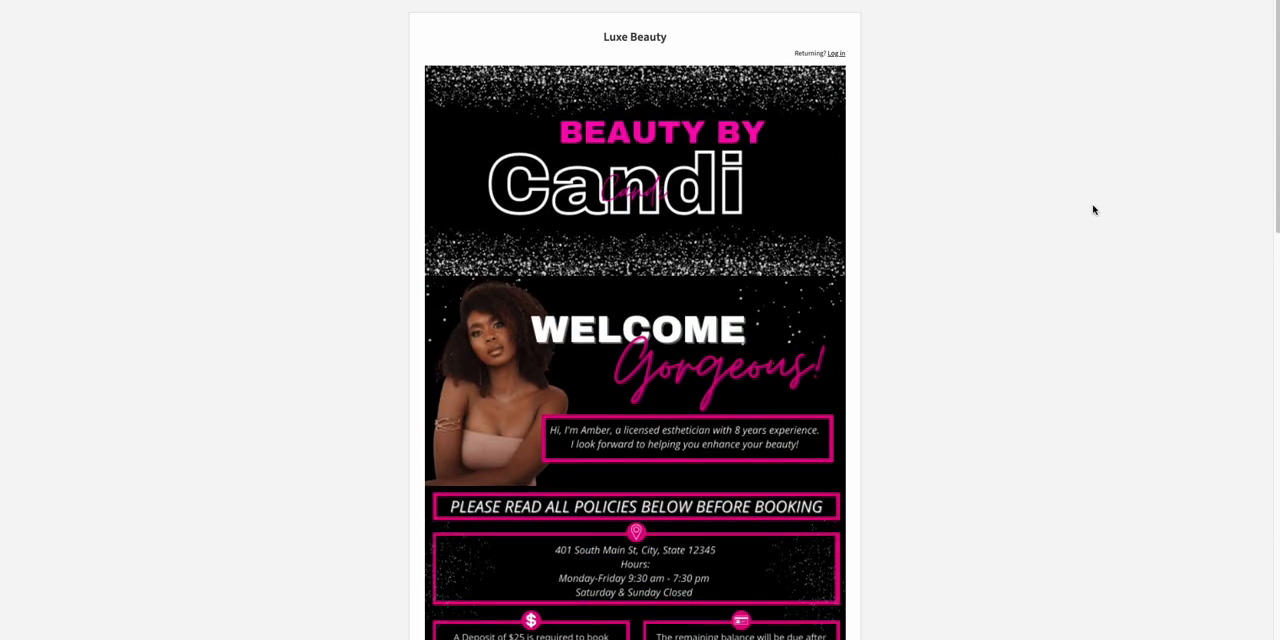
mouse_move(1037, 205)
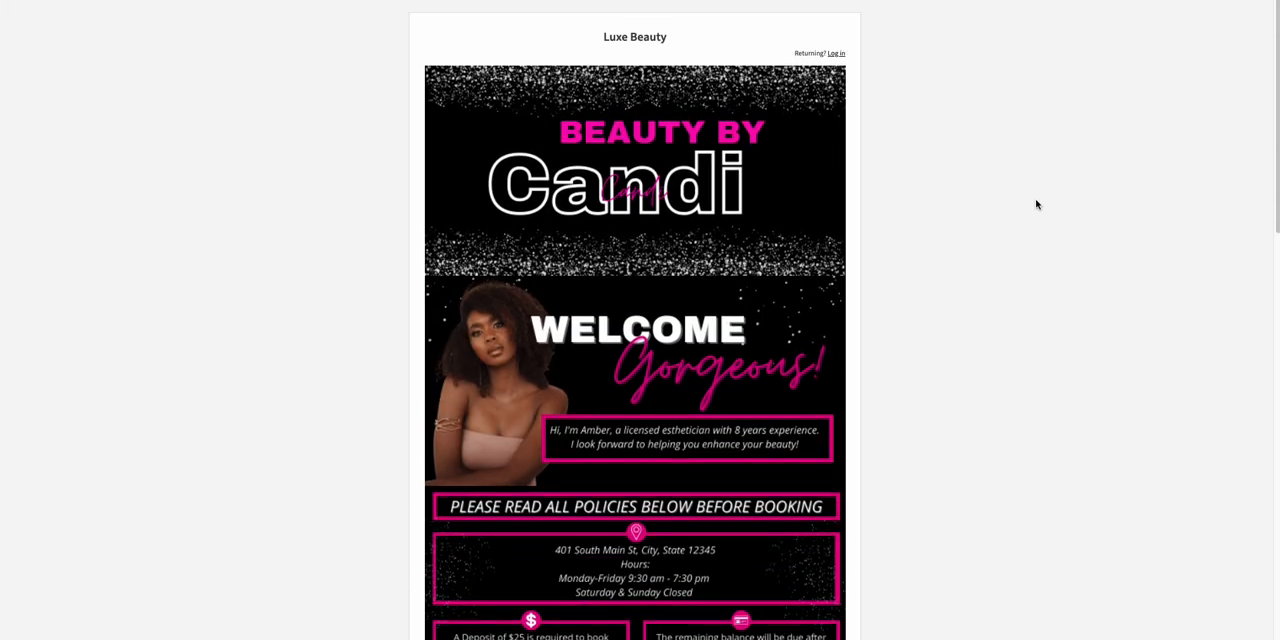